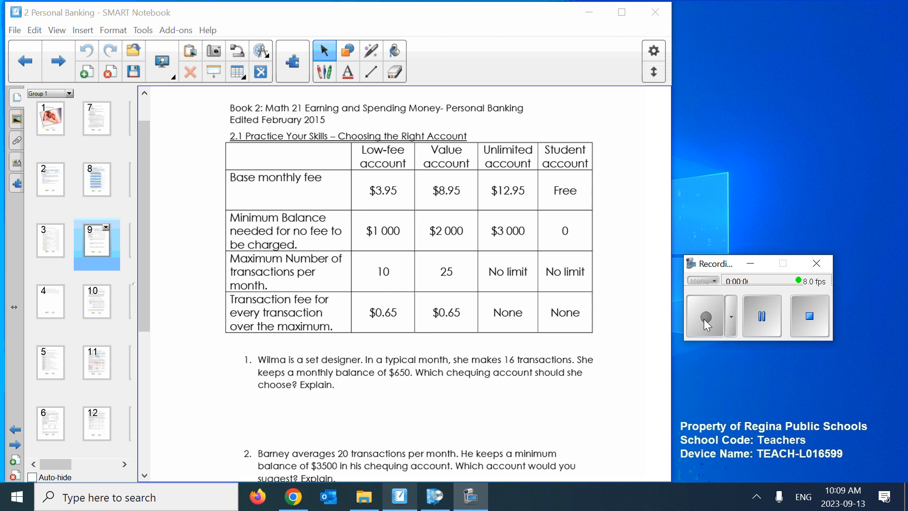
pyautogui.moveTo(544, 206)
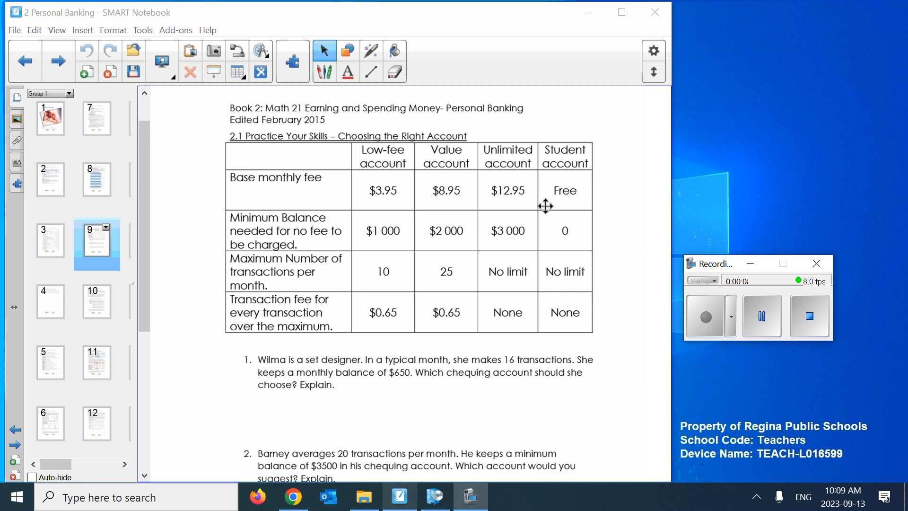
# Scroll down through the current page's content.
pyautogui.scroll(-3)
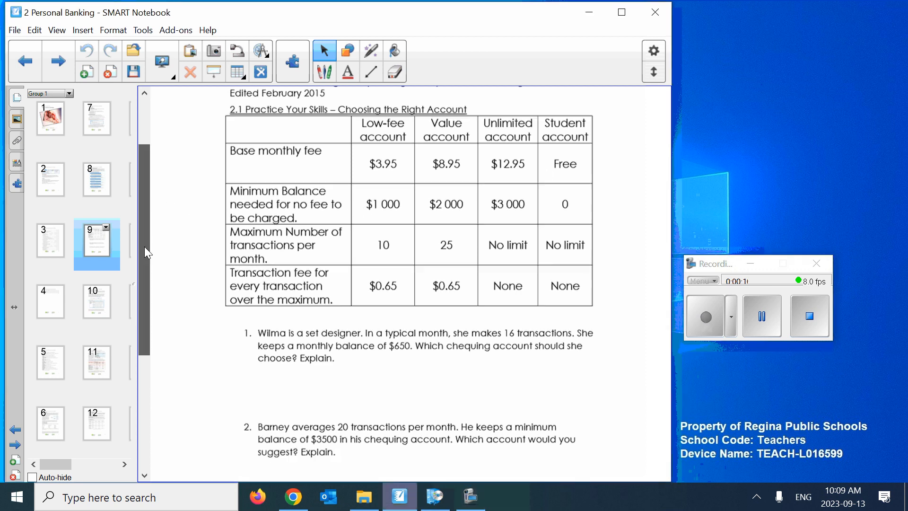
pyautogui.scroll(-3)
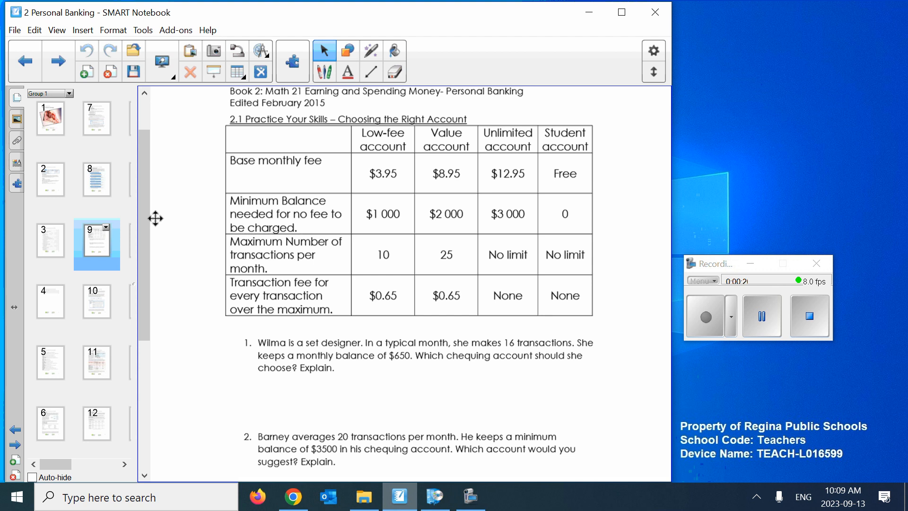
pyautogui.moveTo(543, 145)
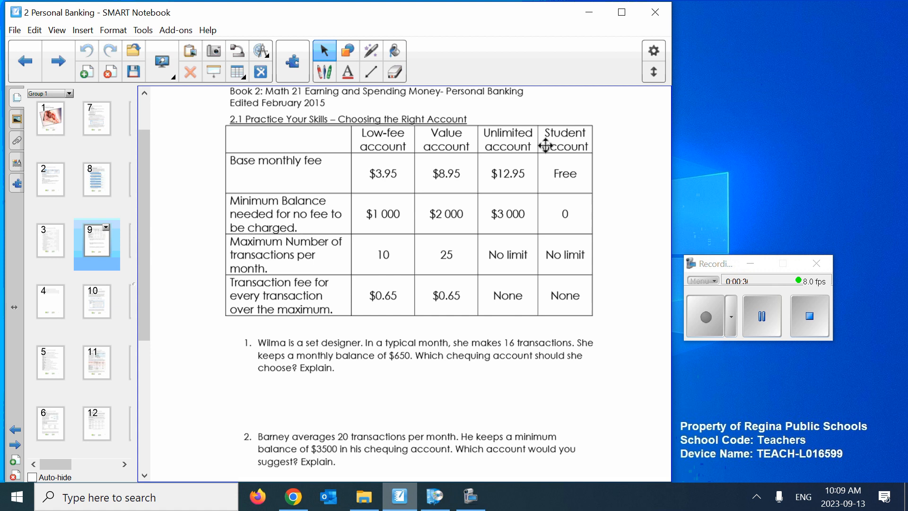
pyautogui.moveTo(577, 148)
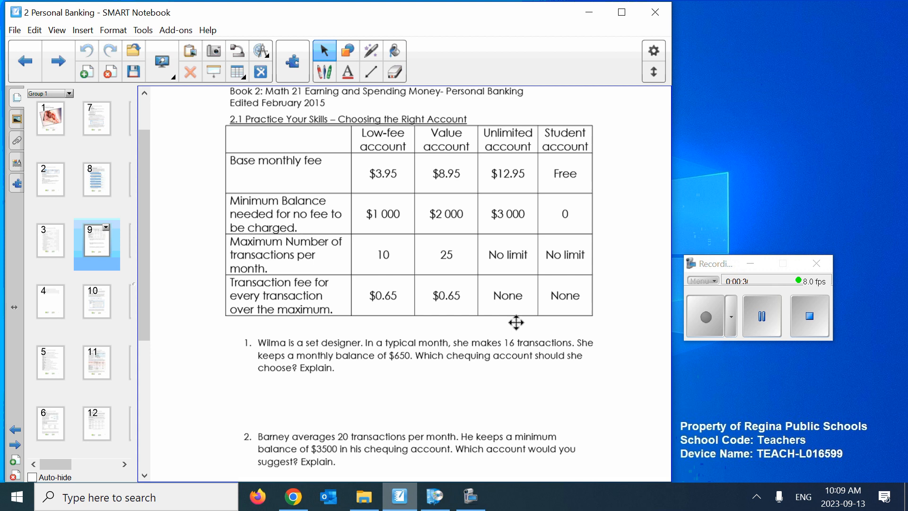
pyautogui.moveTo(485, 290)
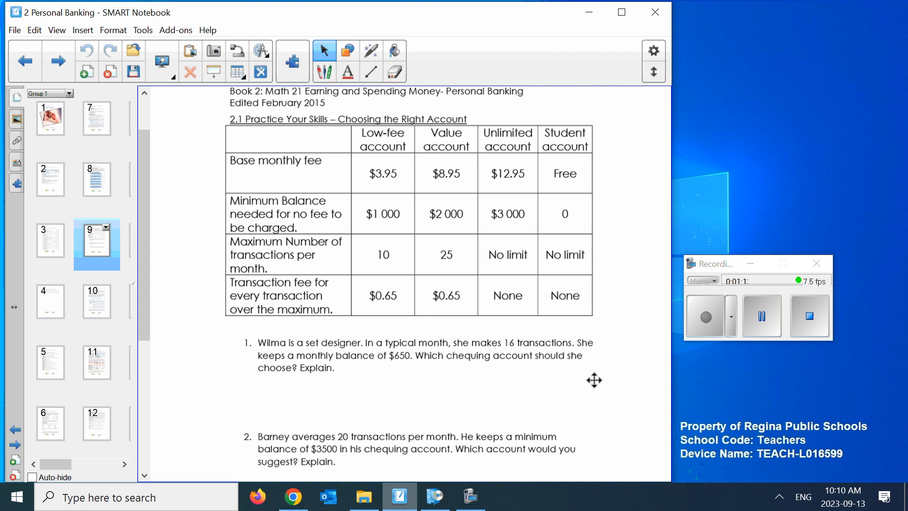
pyautogui.moveTo(578, 410)
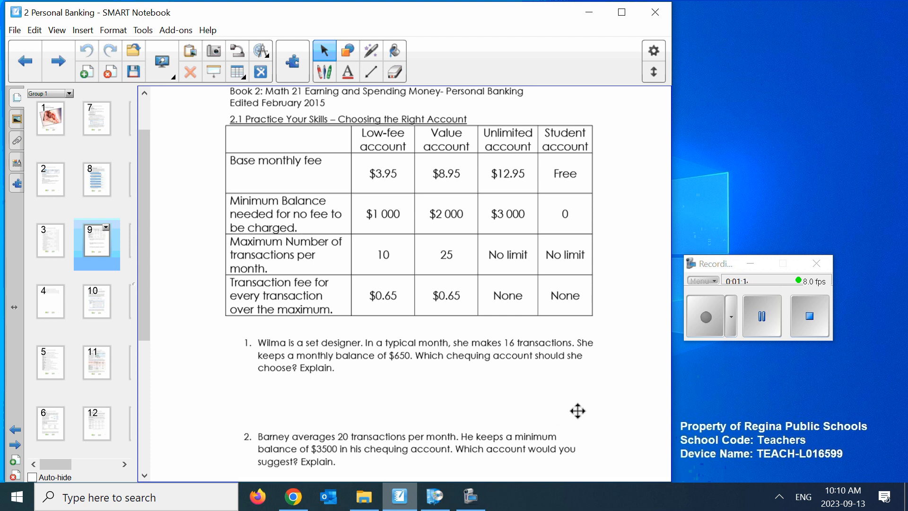
pyautogui.moveTo(188, 222)
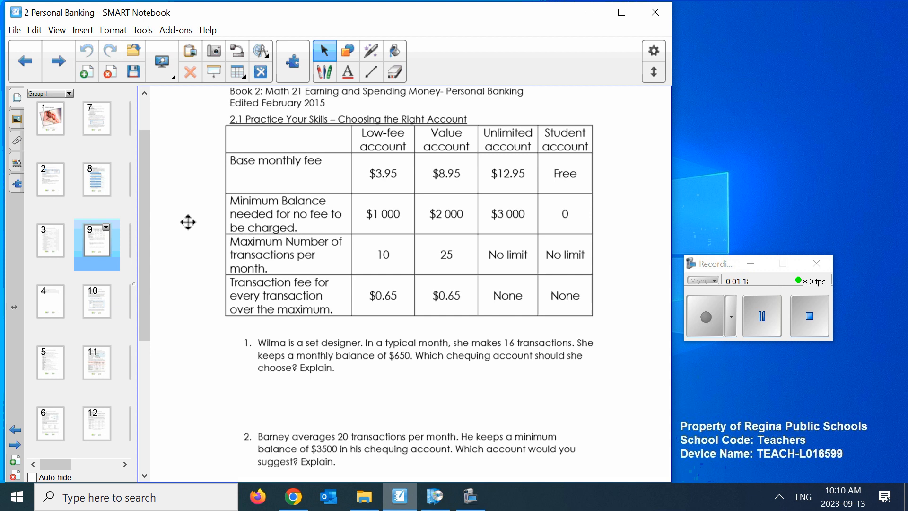
pyautogui.moveTo(152, 221)
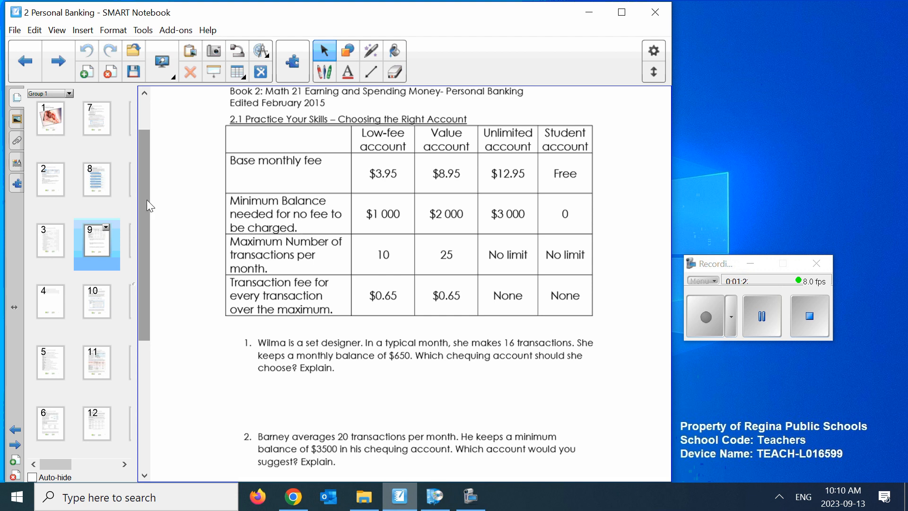
pyautogui.scroll(-3)
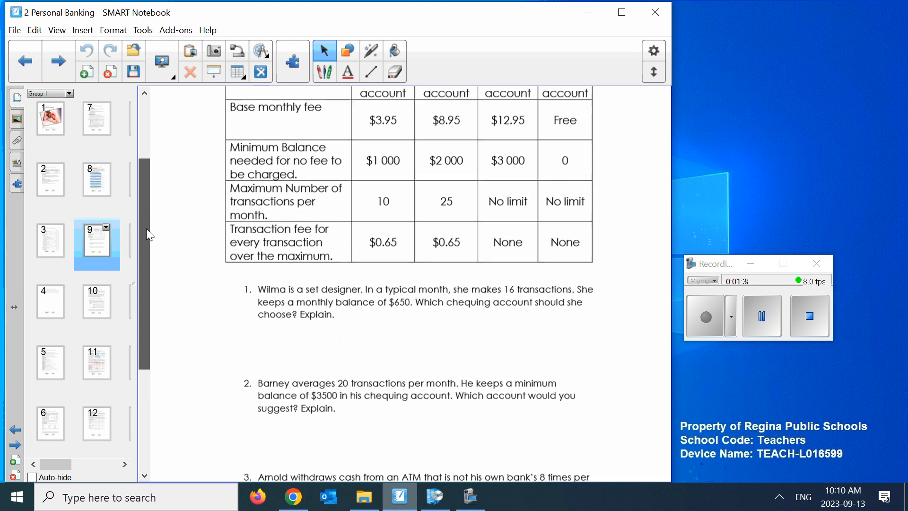
pyautogui.scroll(-3)
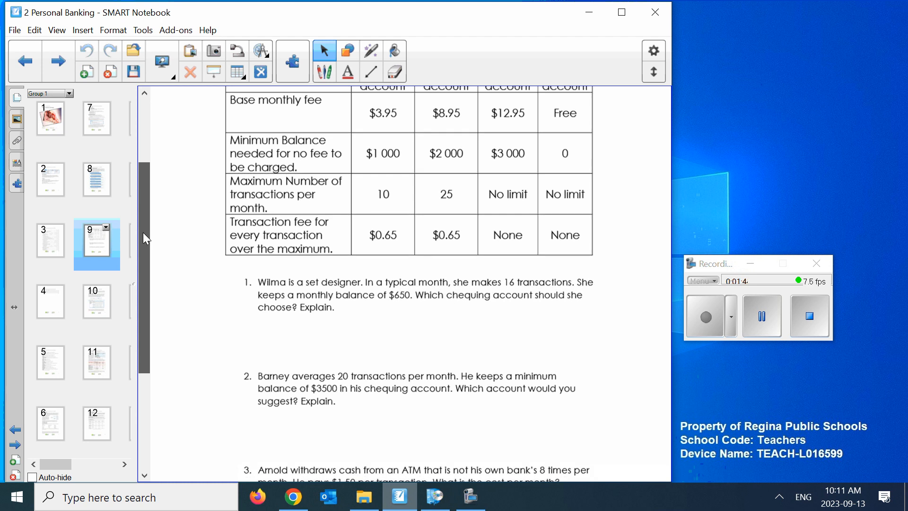
pyautogui.scroll(-3)
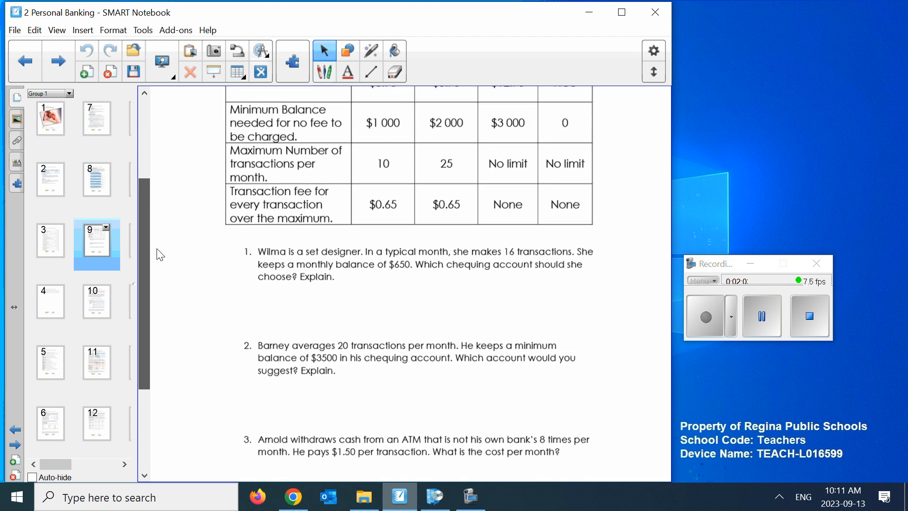
pyautogui.scroll(-3)
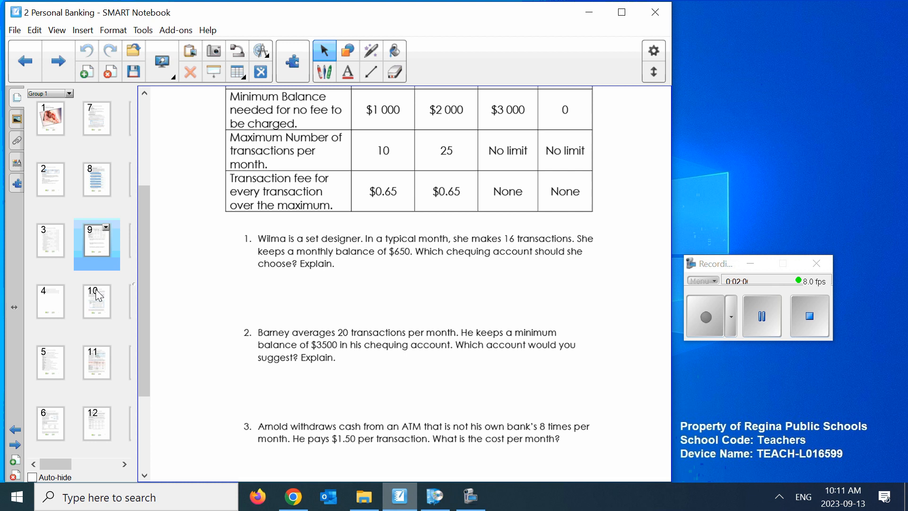
# Open page 10 on savings accounts and scroll past the interest-factors table.
pyautogui.click(96, 302)
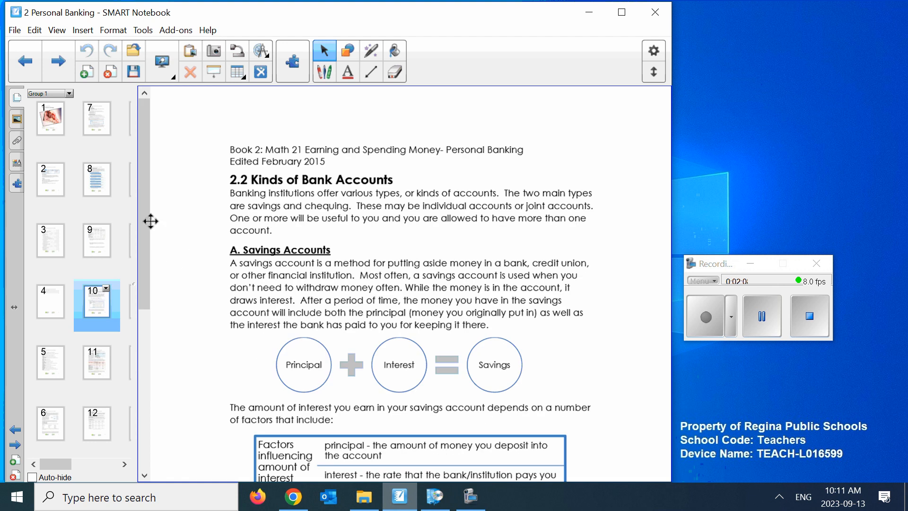
pyautogui.moveTo(149, 204)
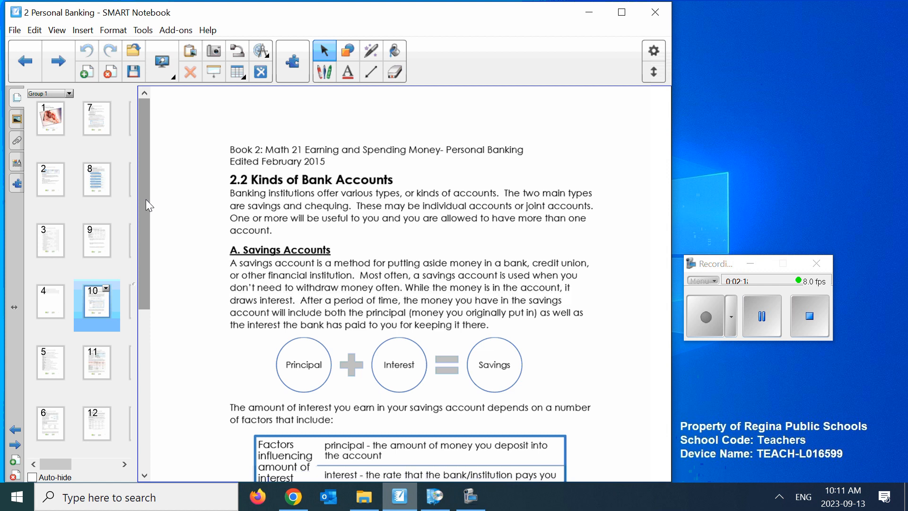
pyautogui.moveTo(146, 213)
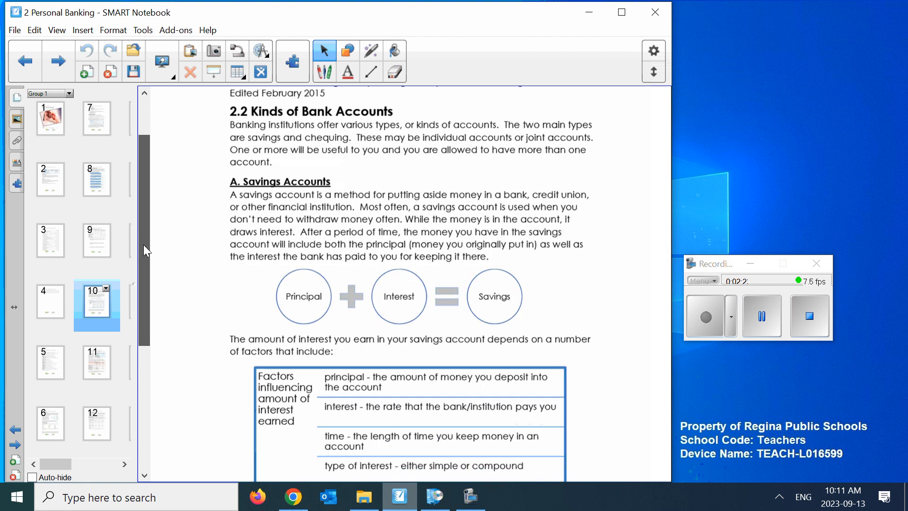
pyautogui.scroll(-3)
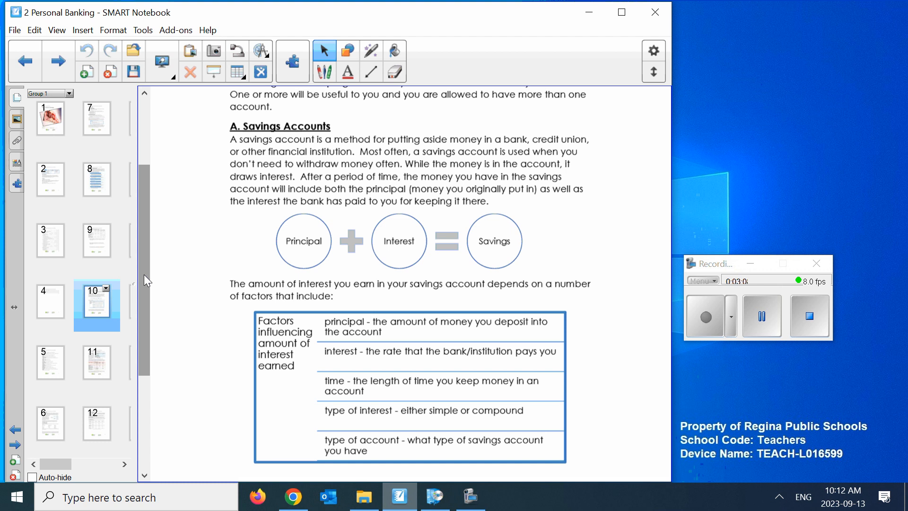
pyautogui.moveTo(58, 320)
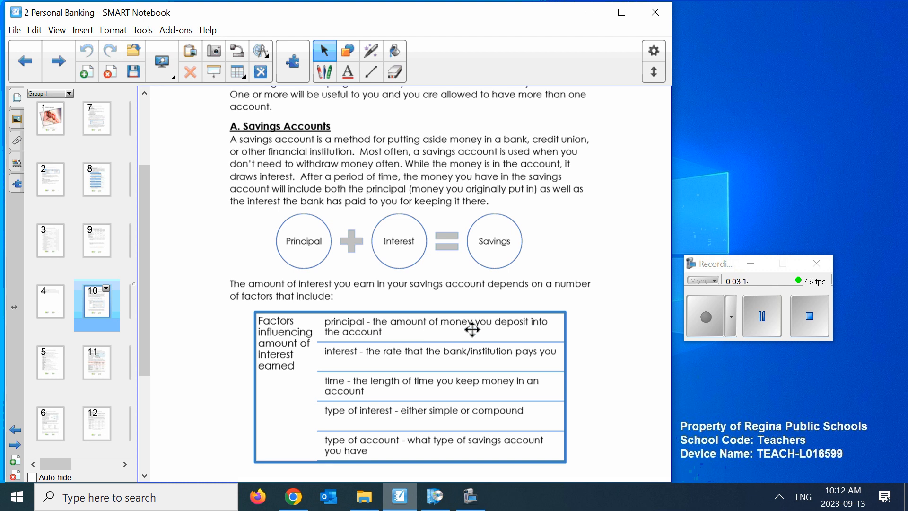
pyautogui.moveTo(382, 364)
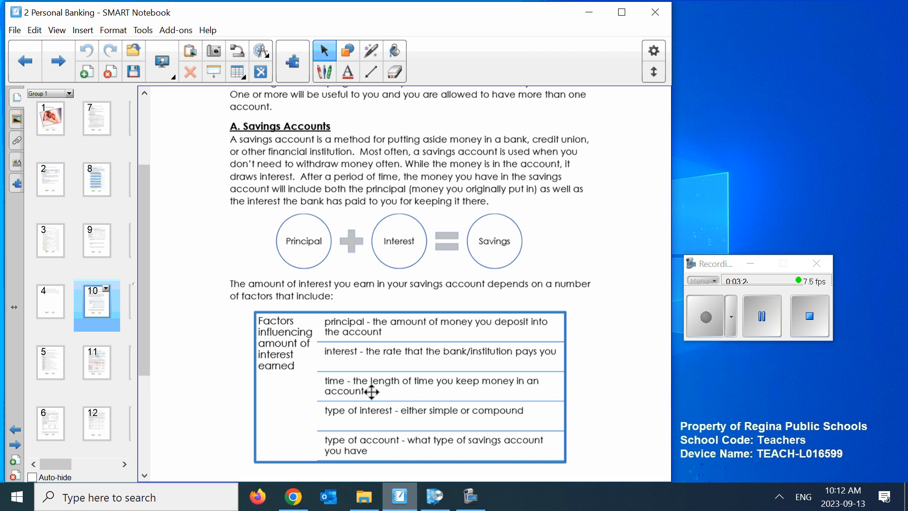
pyautogui.moveTo(432, 426)
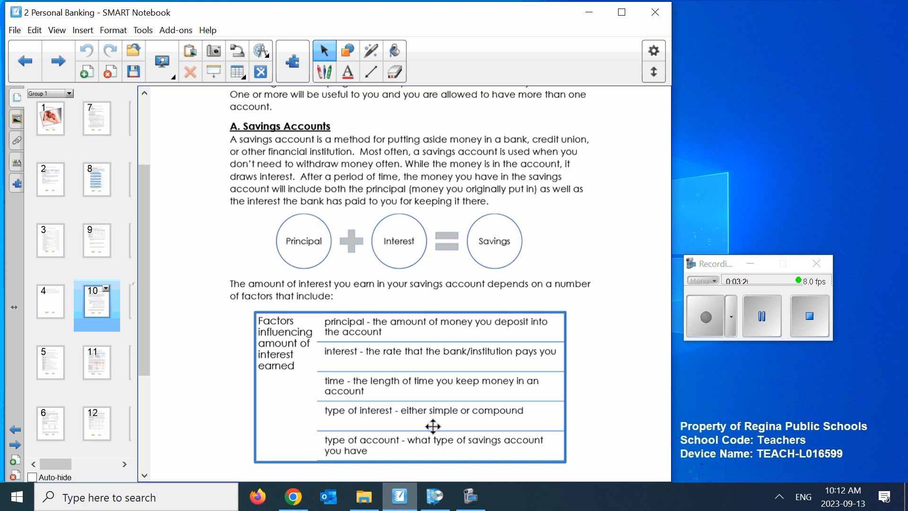
pyautogui.moveTo(535, 415)
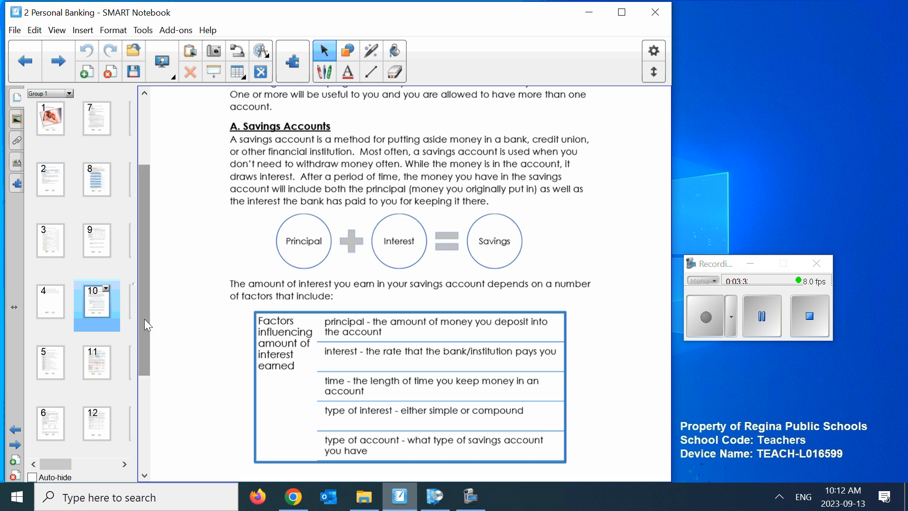
pyautogui.scroll(-3)
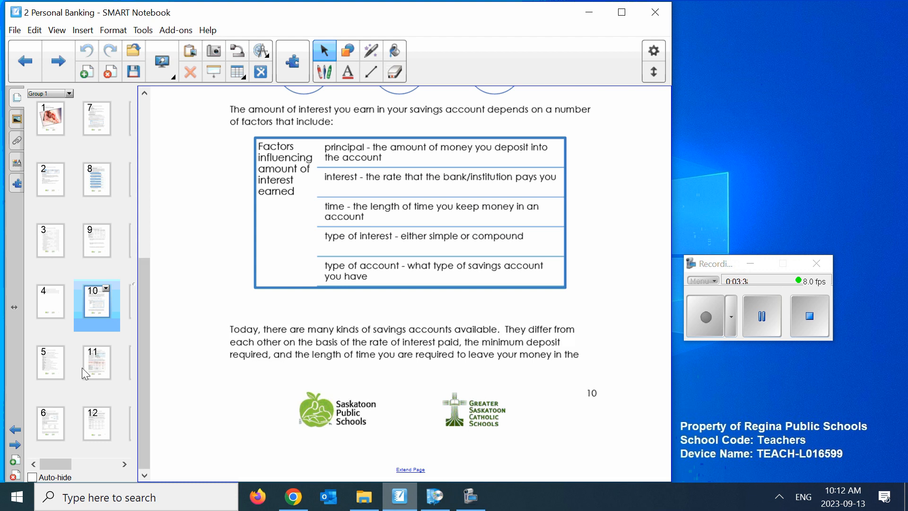
# Open page 11 on chequing accounts and scroll to the Day-to-Day Banking chart.
pyautogui.click(96, 363)
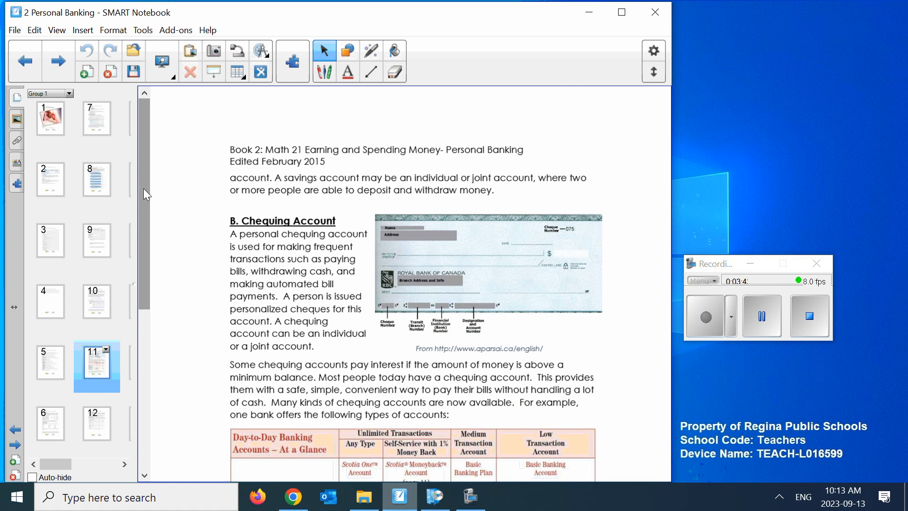
pyautogui.scroll(-3)
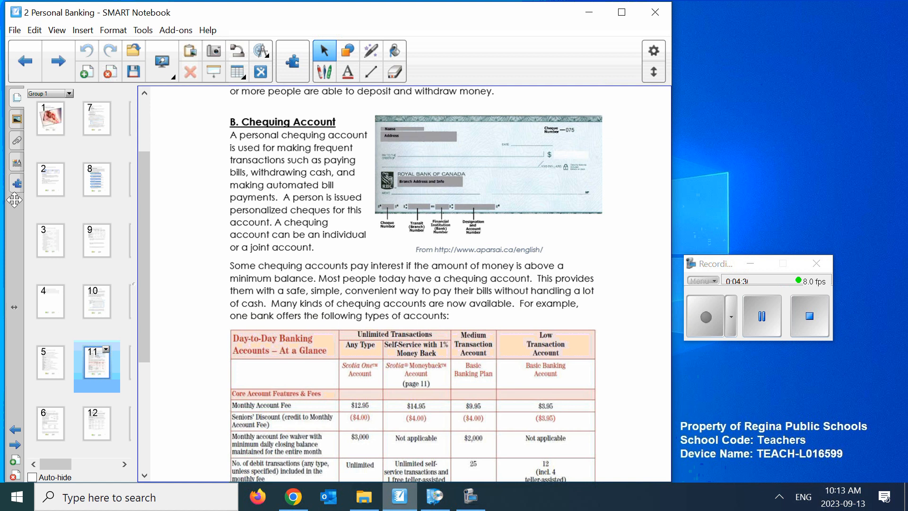
pyautogui.moveTo(348, 208)
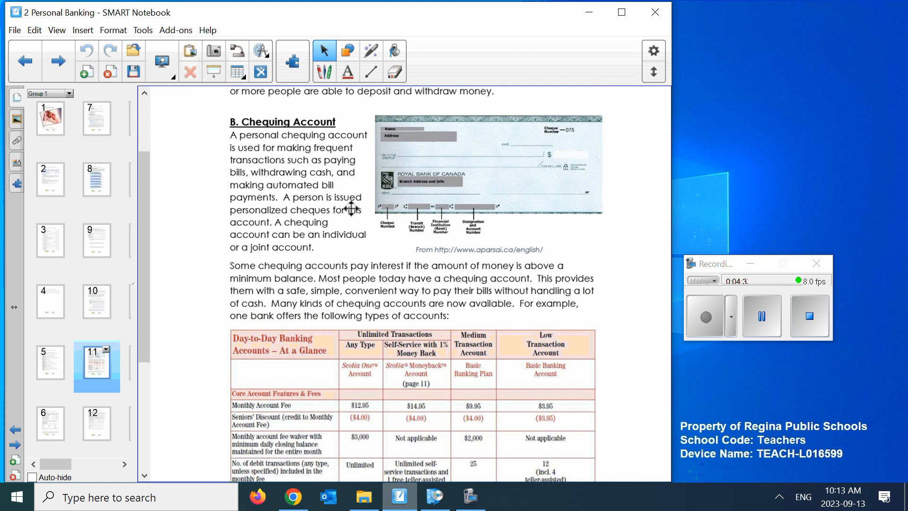
pyautogui.moveTo(302, 237)
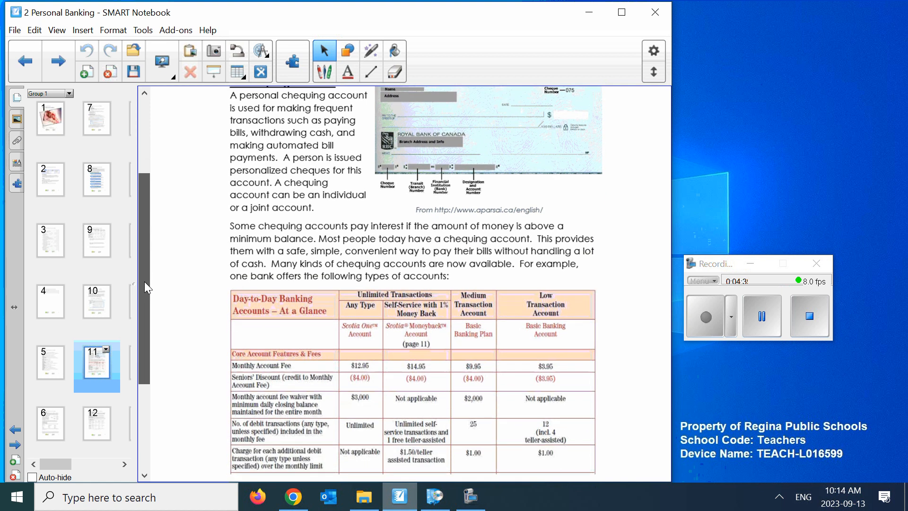
pyautogui.scroll(-3)
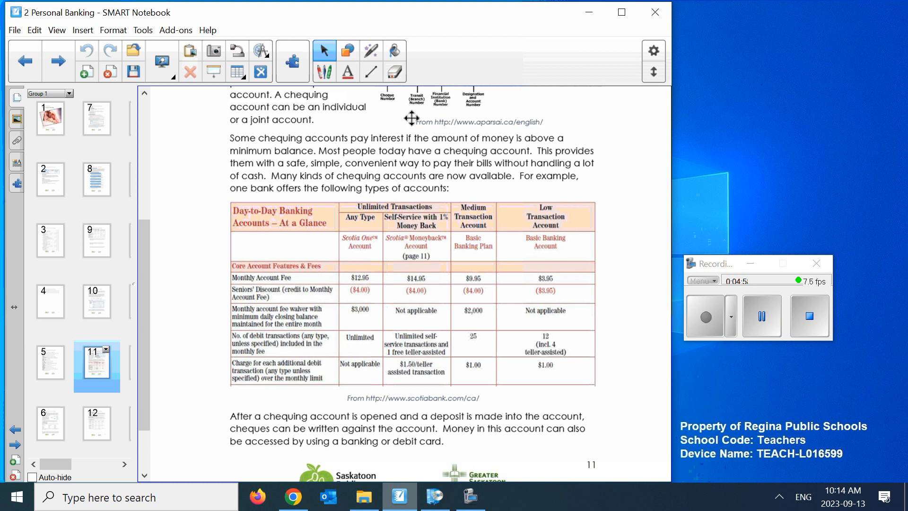
pyautogui.moveTo(518, 184)
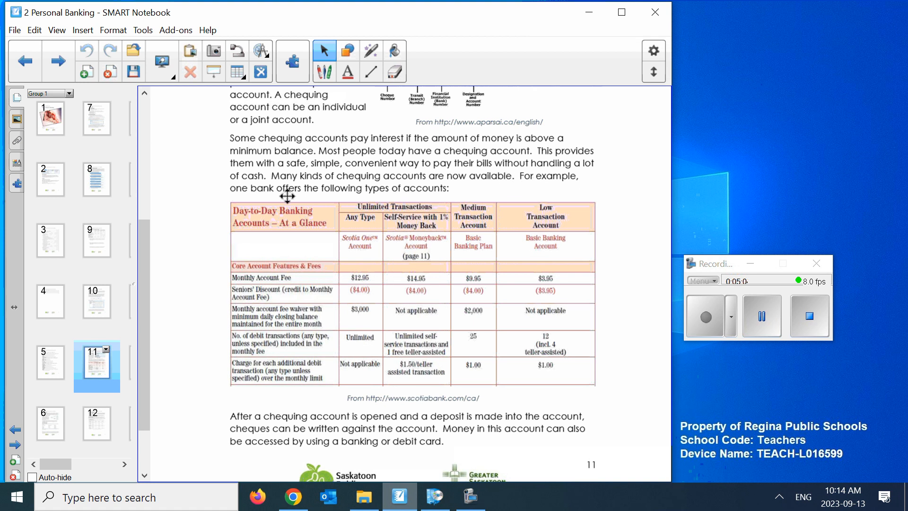
pyautogui.moveTo(515, 192)
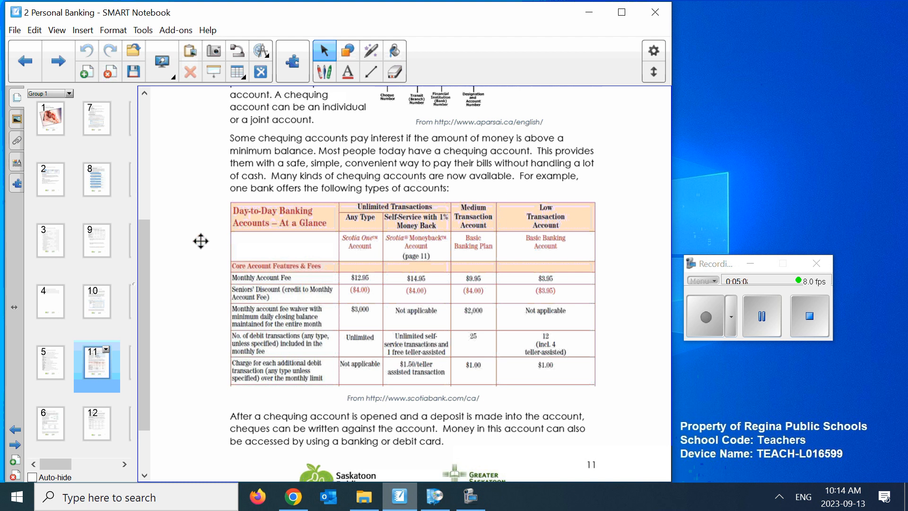
pyautogui.scroll(-3)
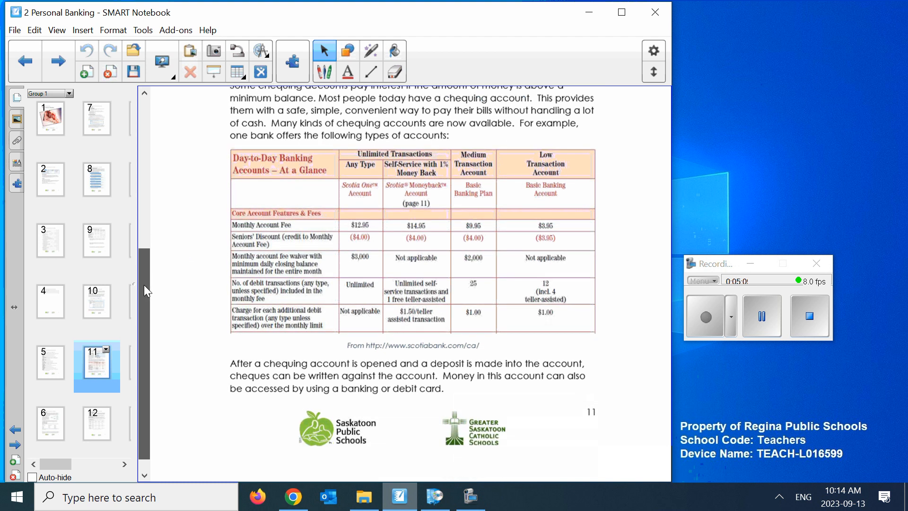
pyautogui.scroll(-3)
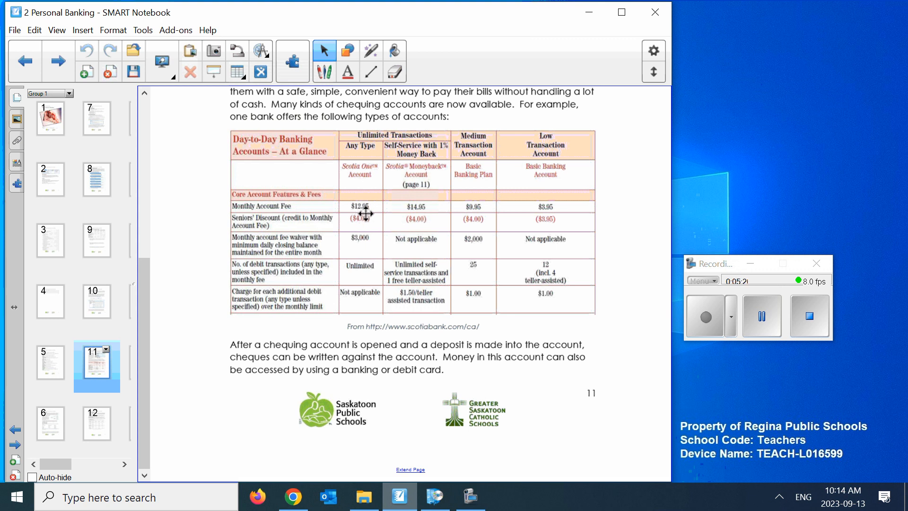
pyautogui.moveTo(364, 257)
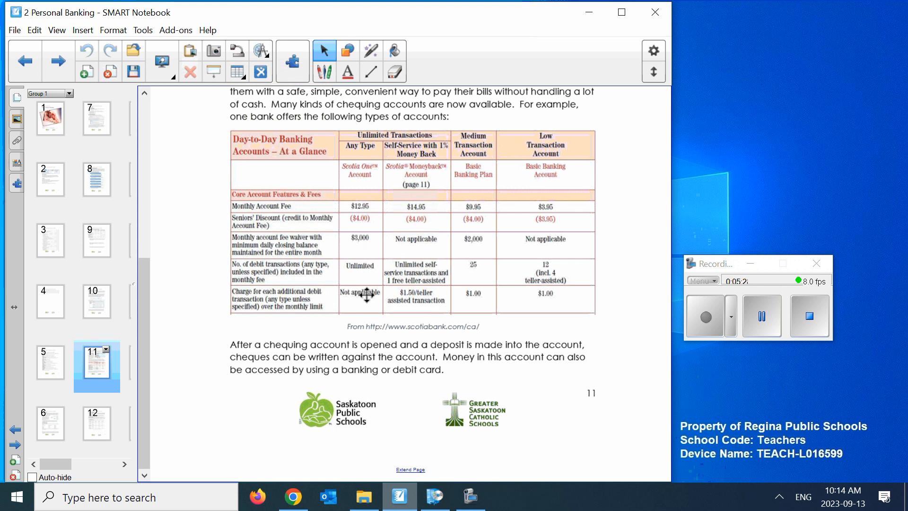
pyautogui.moveTo(502, 103)
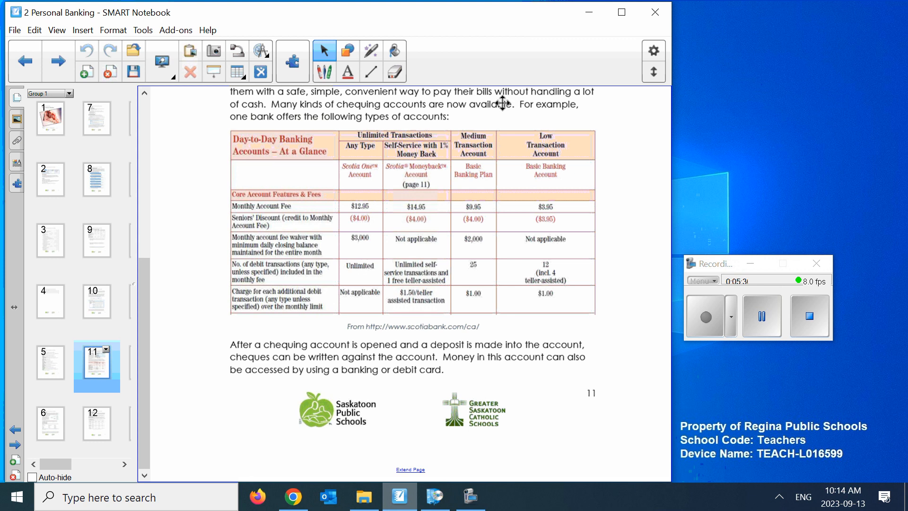
pyautogui.moveTo(422, 209)
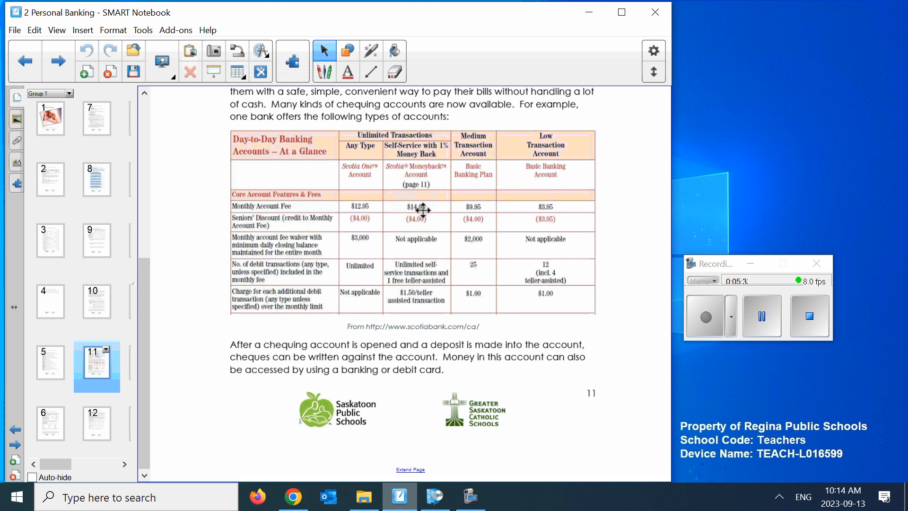
pyautogui.moveTo(439, 206)
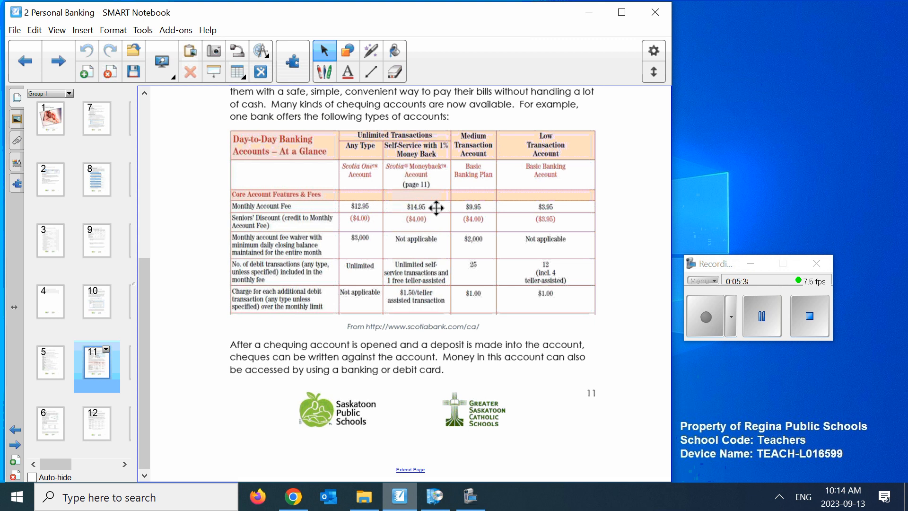
pyautogui.moveTo(447, 282)
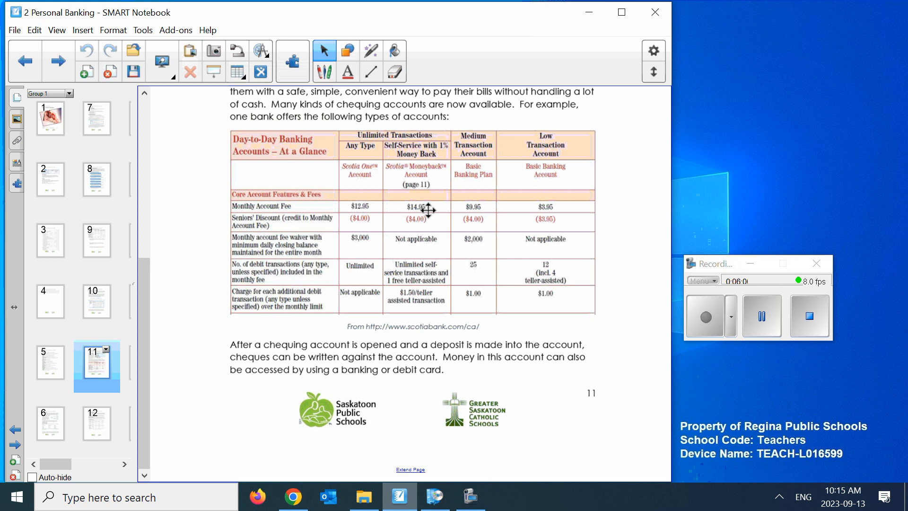
pyautogui.moveTo(519, 197)
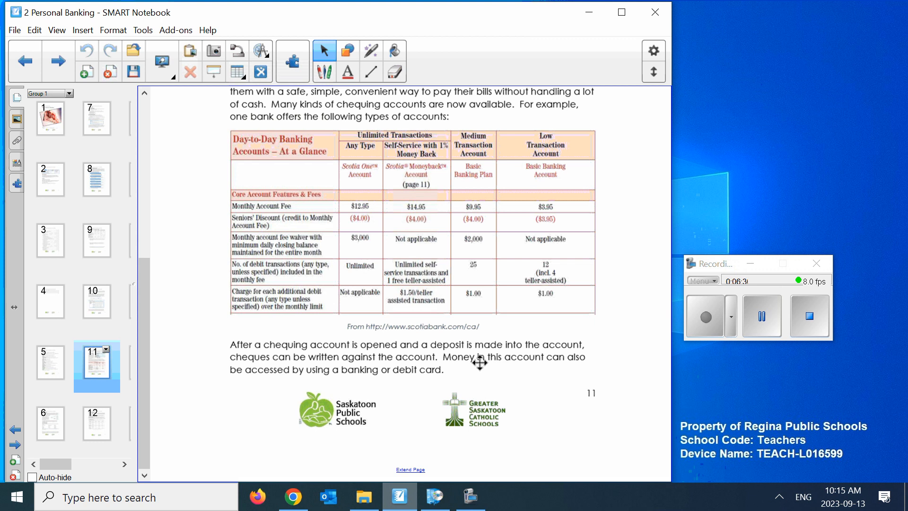
pyautogui.moveTo(573, 198)
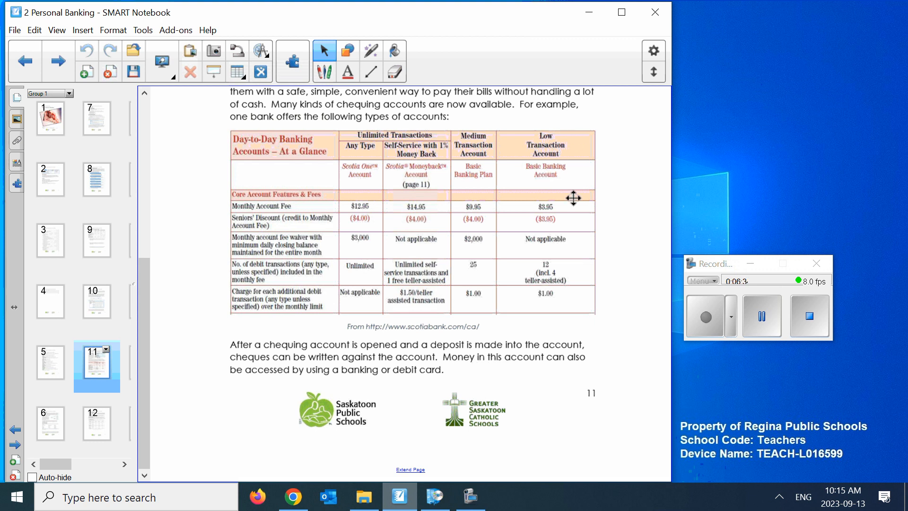
pyautogui.moveTo(575, 257)
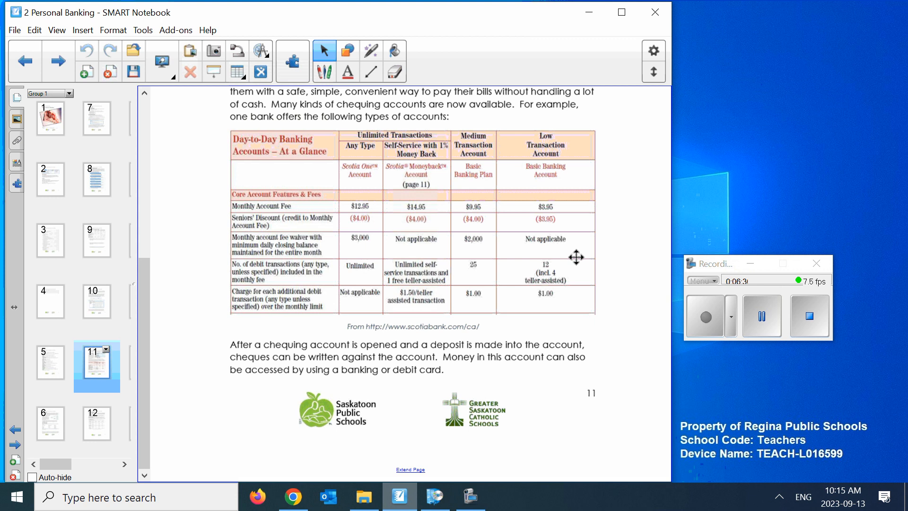
pyautogui.moveTo(568, 278)
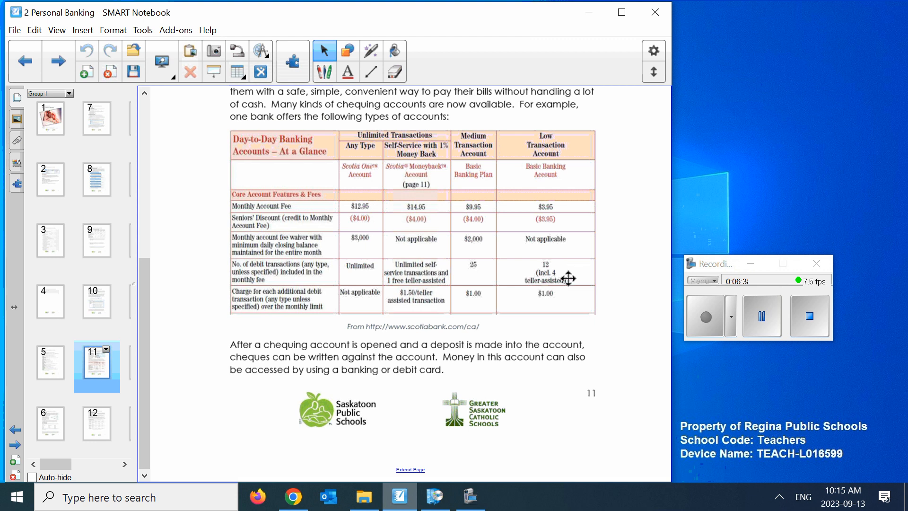
pyautogui.moveTo(579, 271)
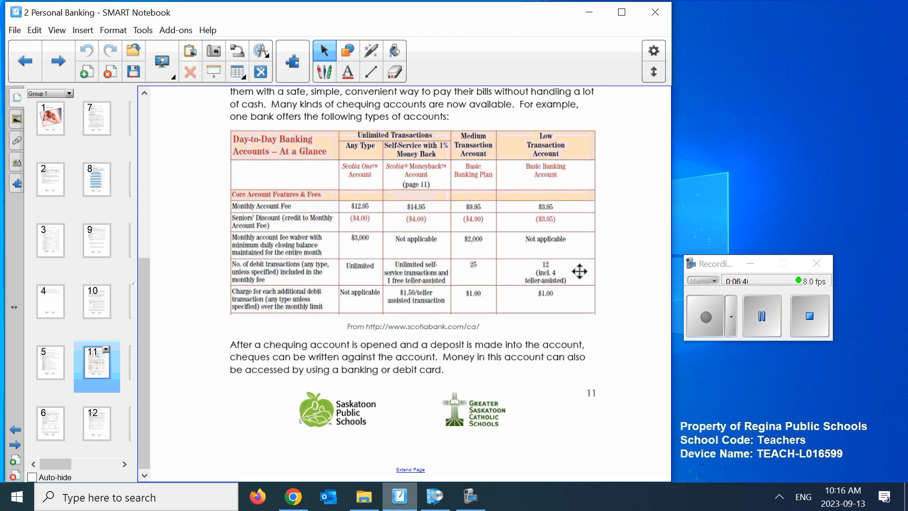
pyautogui.moveTo(564, 316)
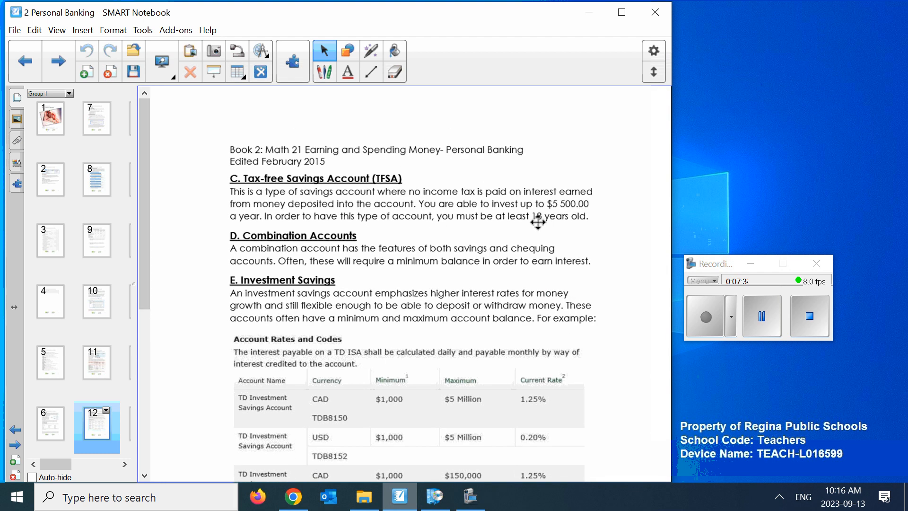
pyautogui.moveTo(597, 134)
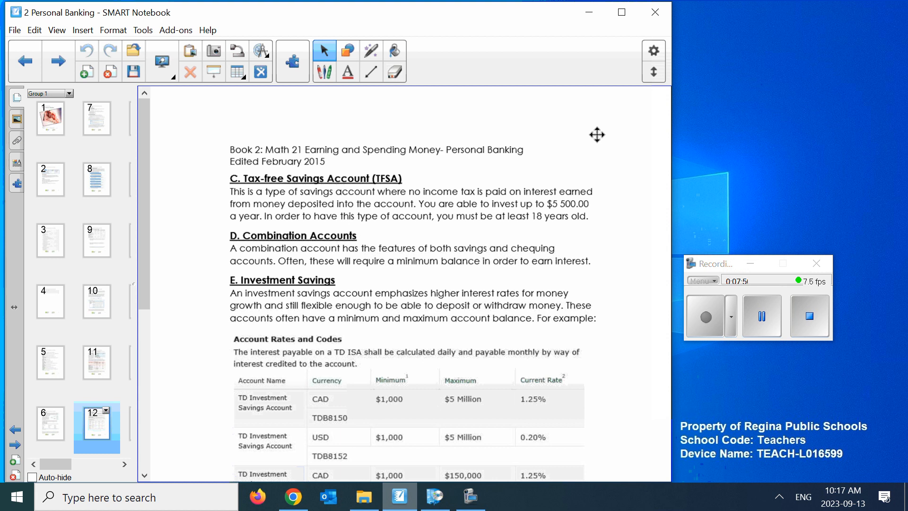
pyautogui.moveTo(523, 158)
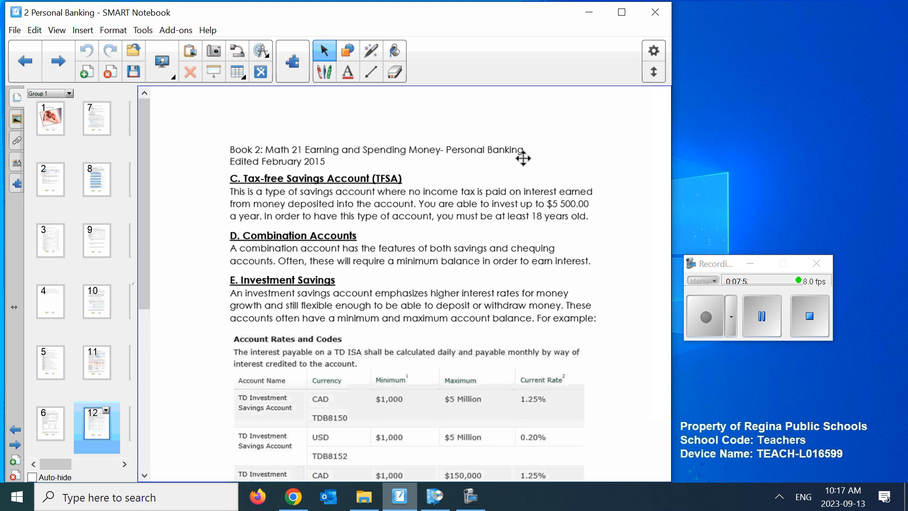
pyautogui.moveTo(297, 182)
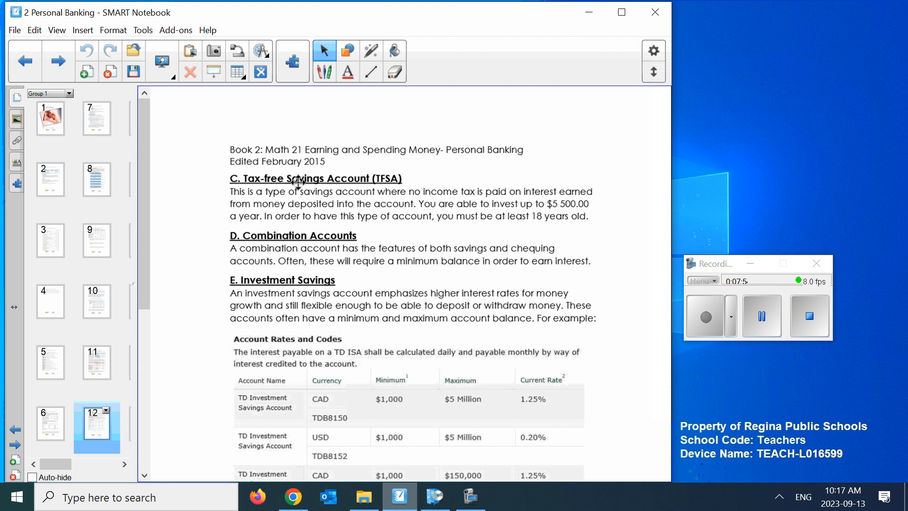
pyautogui.moveTo(450, 272)
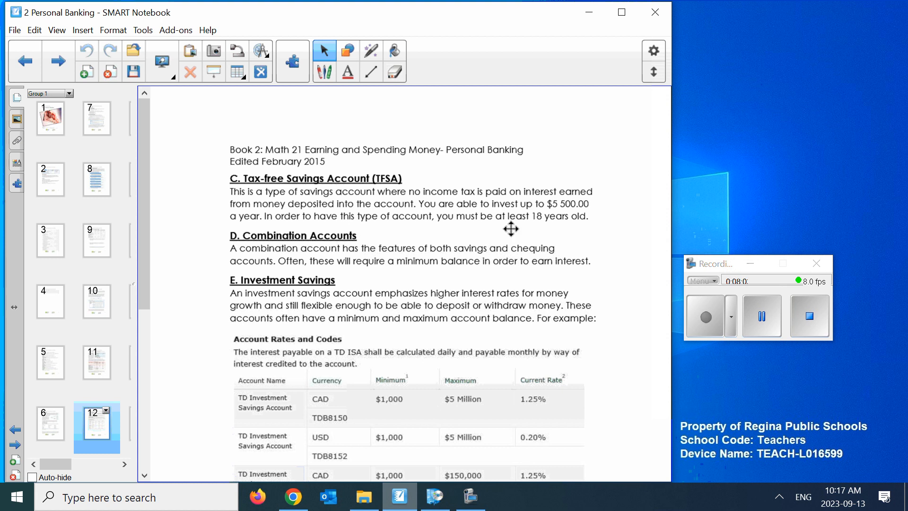
pyautogui.moveTo(363, 264)
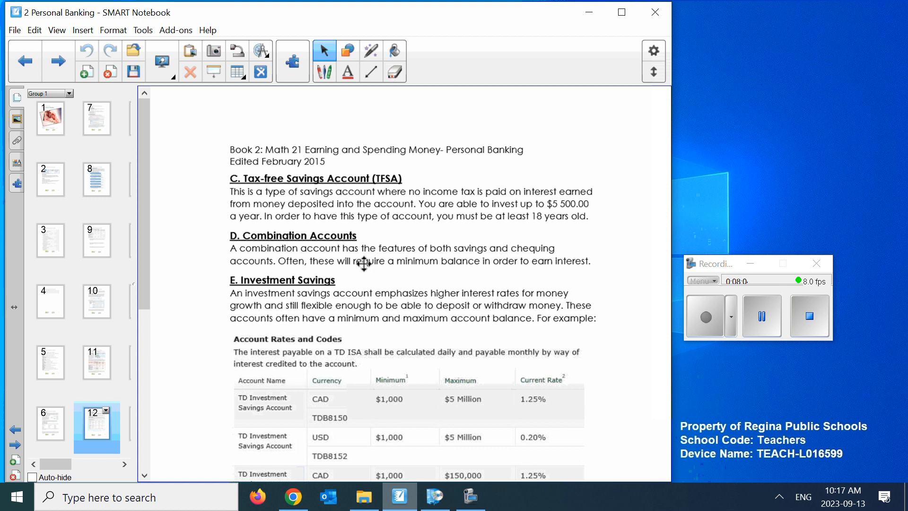
pyautogui.moveTo(616, 180)
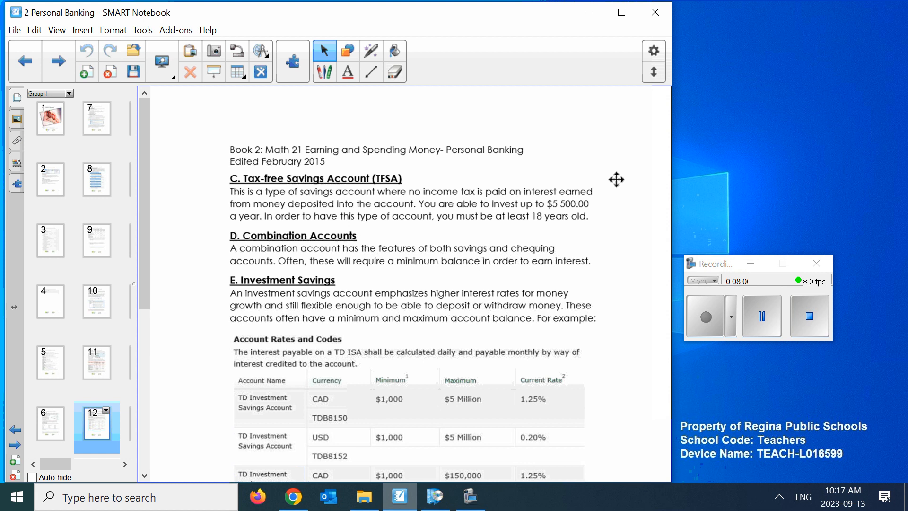
pyautogui.moveTo(201, 216)
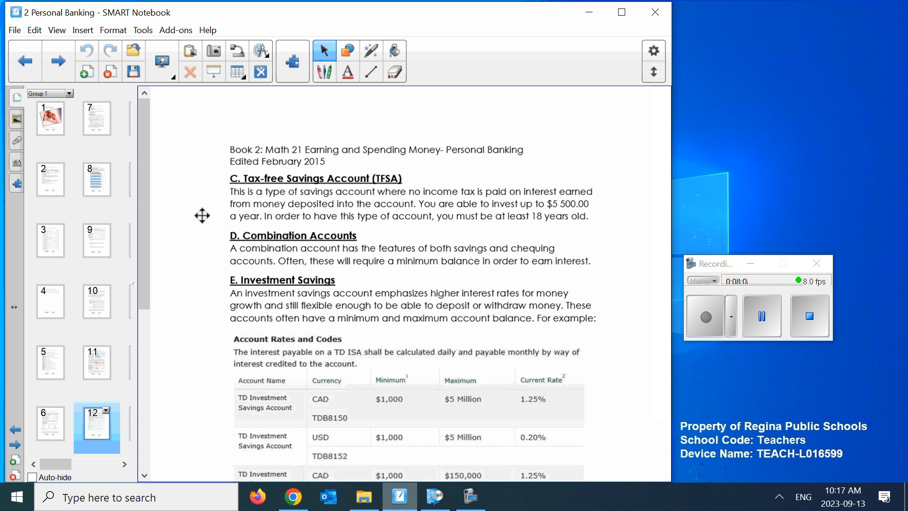
pyautogui.moveTo(534, 260)
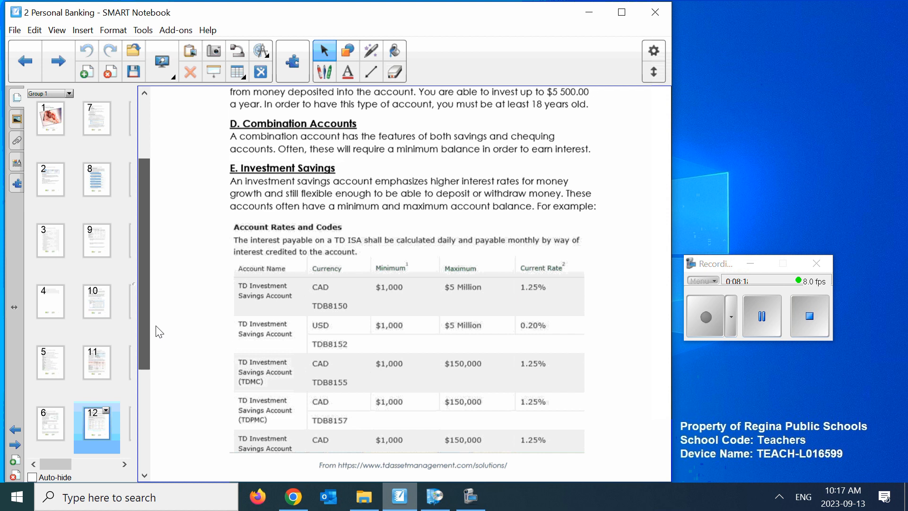
# Open page 13, '2.3 Different Ways to Access Your Bank', from the Page Sorter.
pyautogui.scroll(-3)
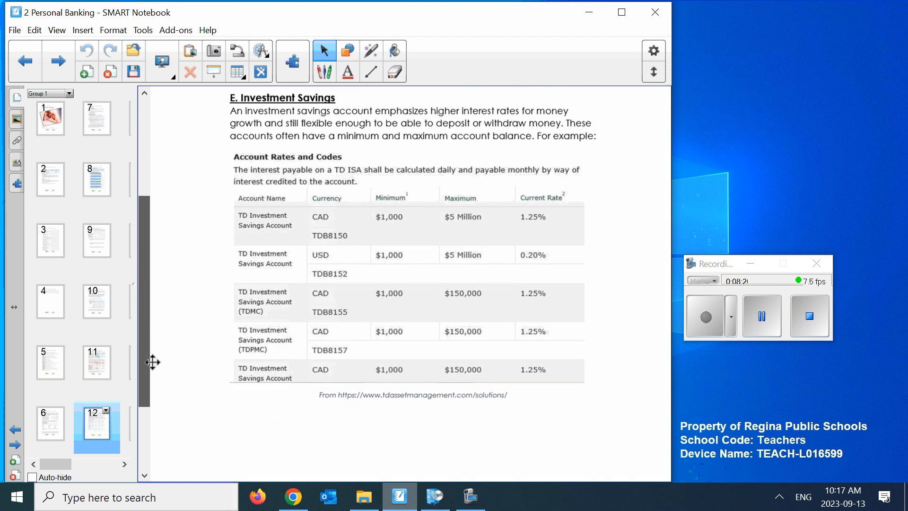
pyautogui.moveTo(568, 110)
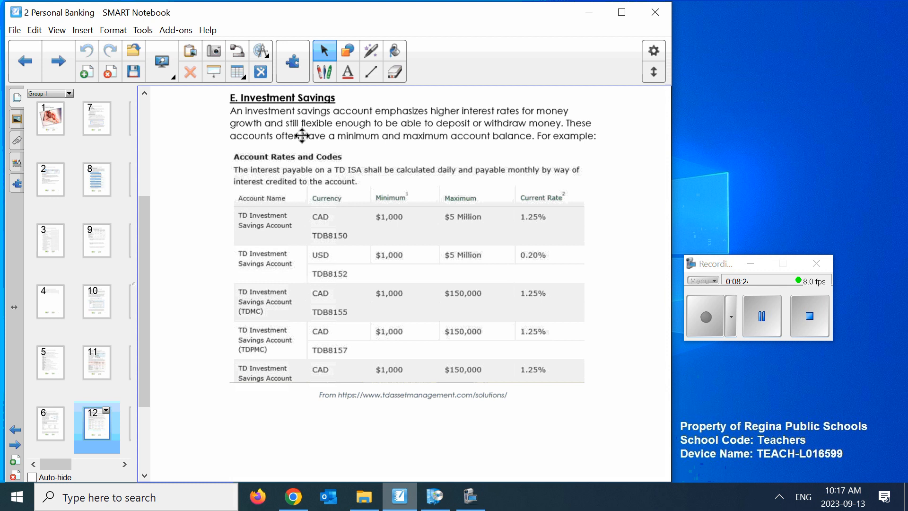
pyautogui.moveTo(433, 154)
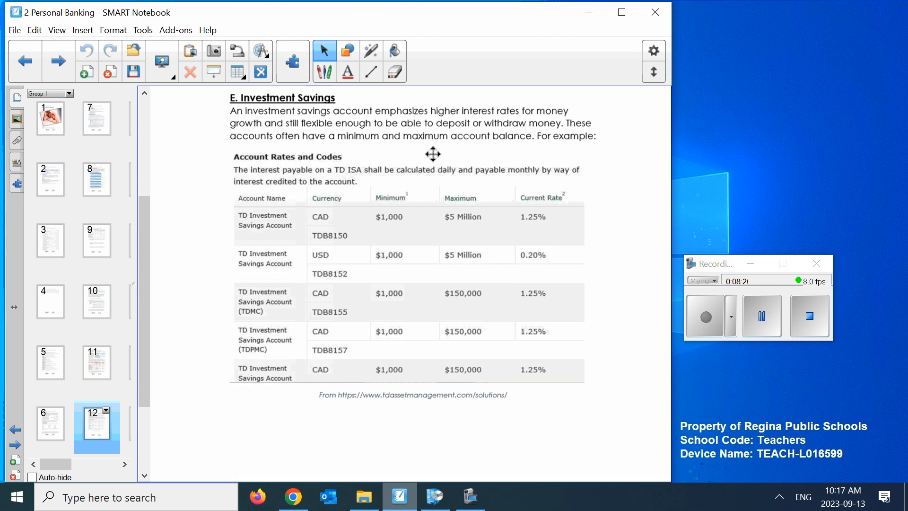
pyautogui.moveTo(563, 155)
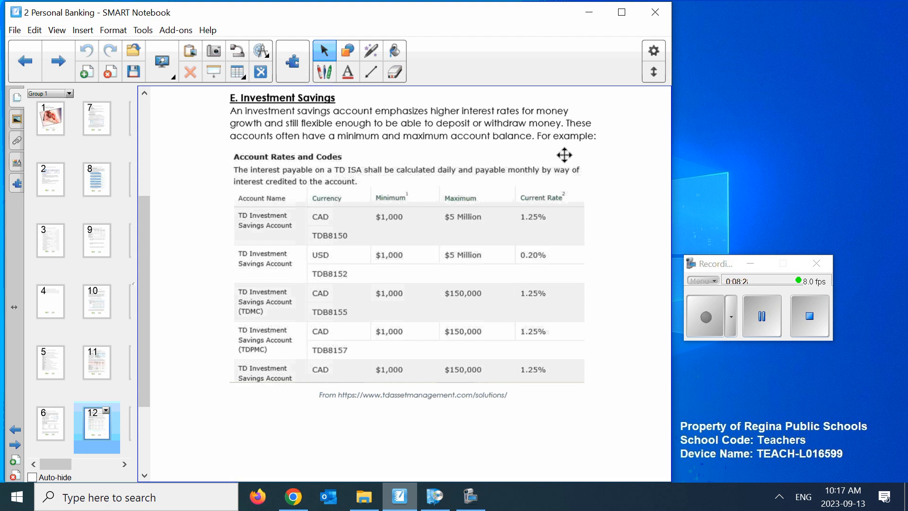
pyautogui.moveTo(304, 151)
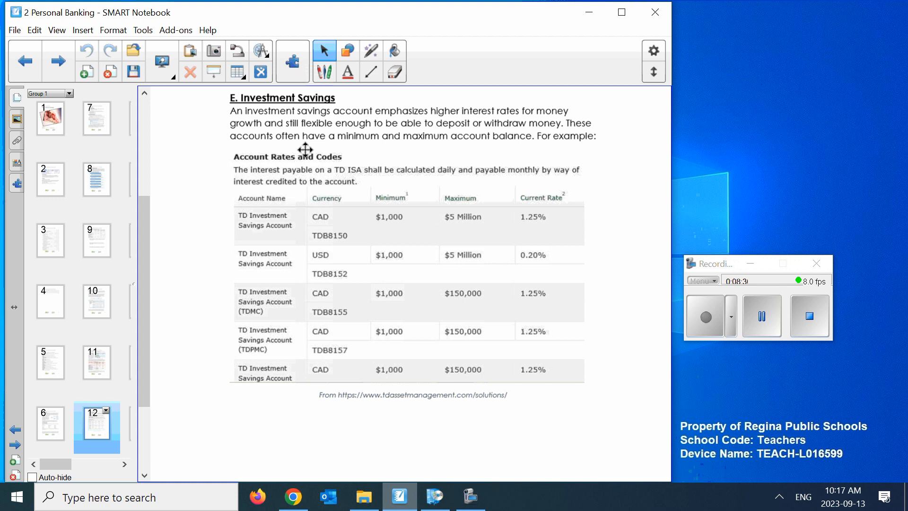
pyautogui.moveTo(588, 144)
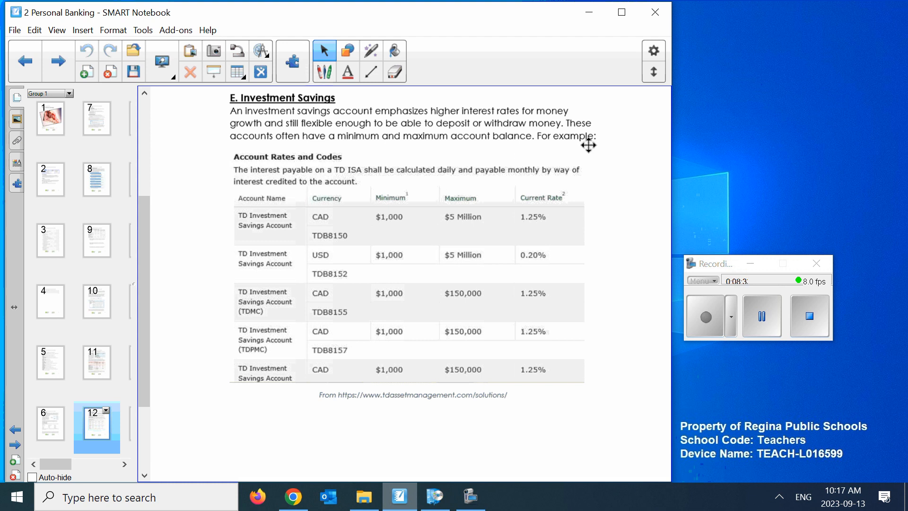
pyautogui.moveTo(282, 217)
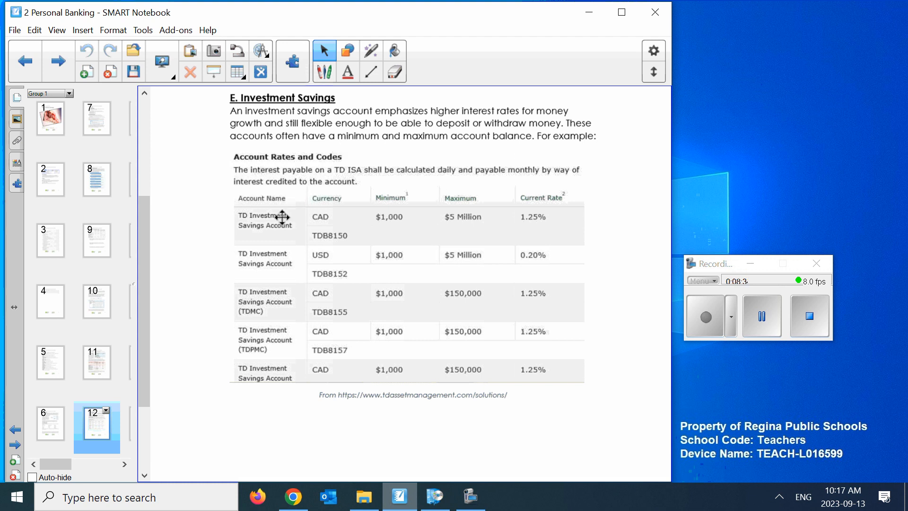
pyautogui.moveTo(635, 160)
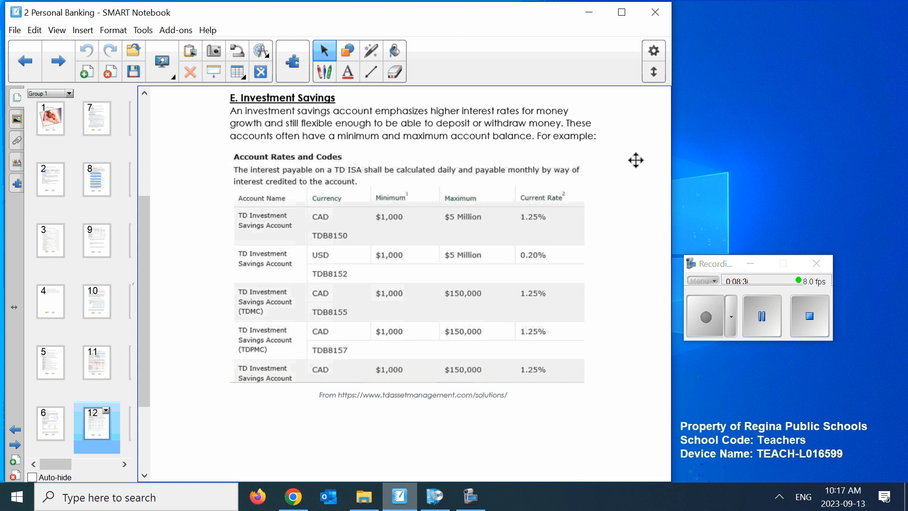
pyautogui.moveTo(413, 216)
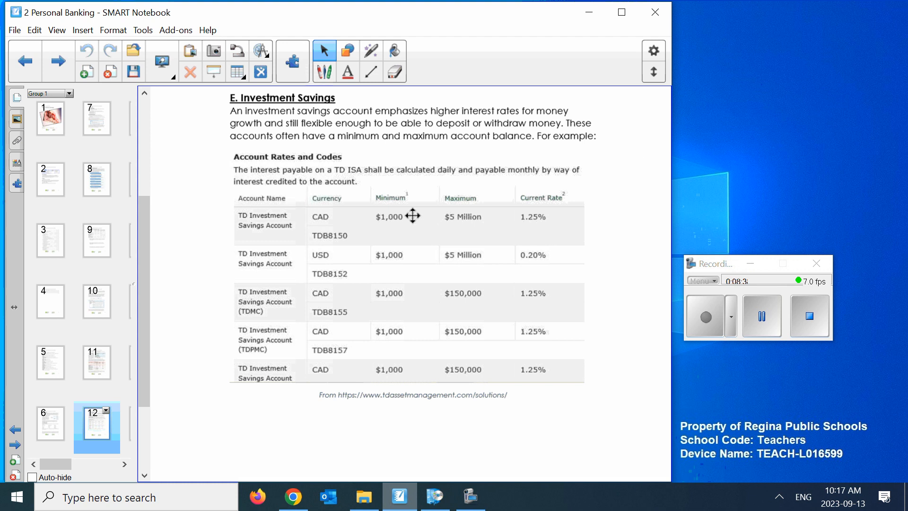
pyautogui.moveTo(497, 217)
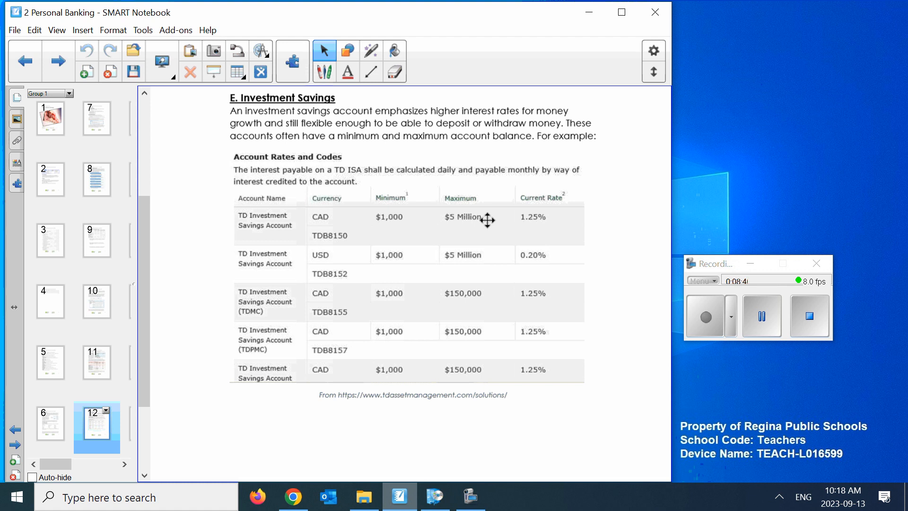
pyautogui.moveTo(520, 370)
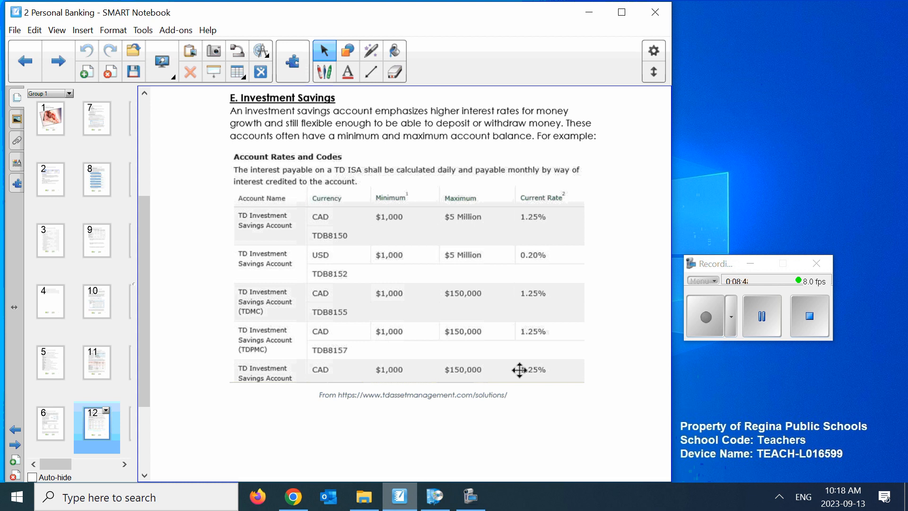
pyautogui.moveTo(370, 214)
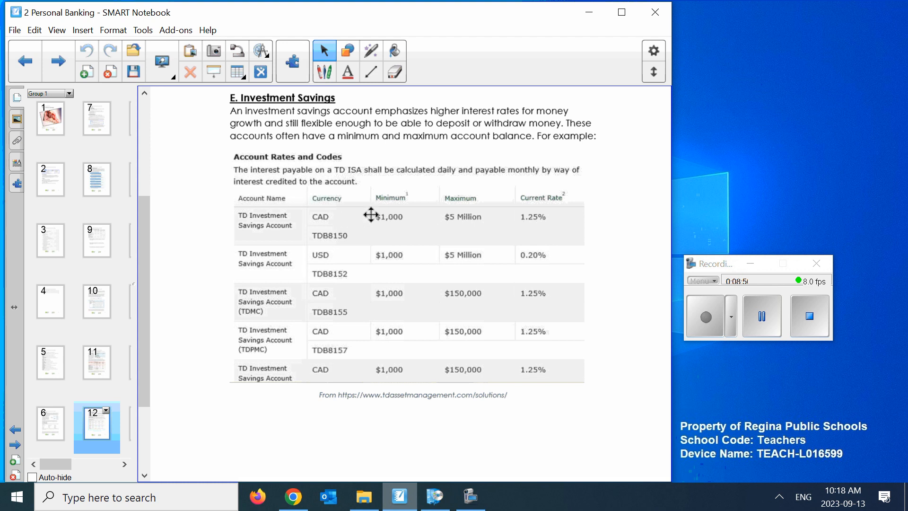
pyautogui.moveTo(566, 242)
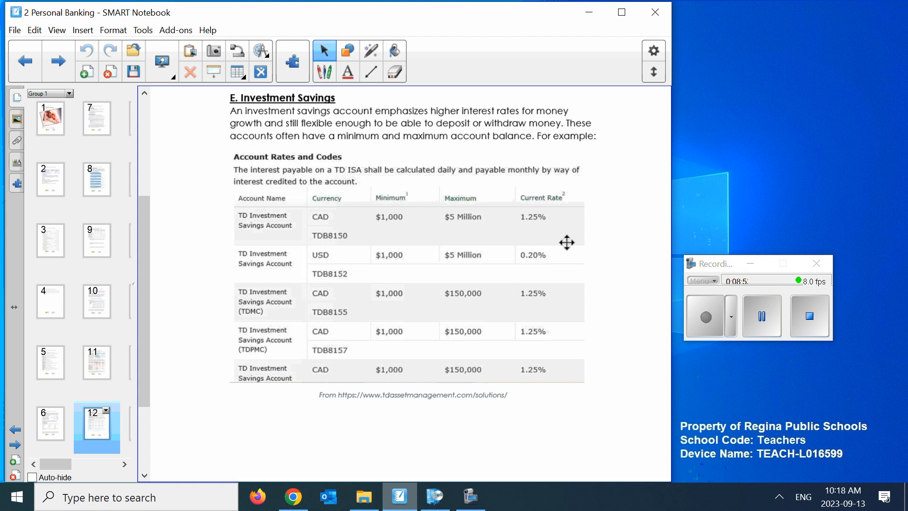
pyautogui.moveTo(544, 366)
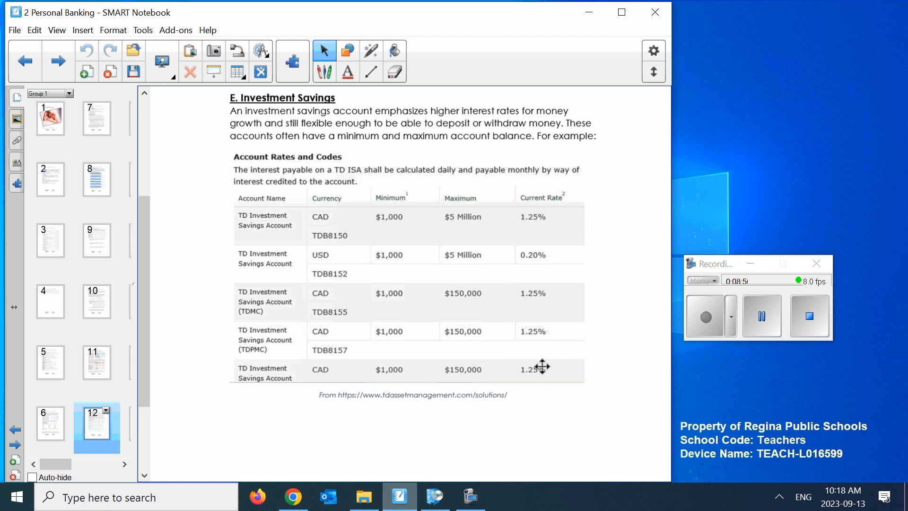
pyautogui.moveTo(374, 356)
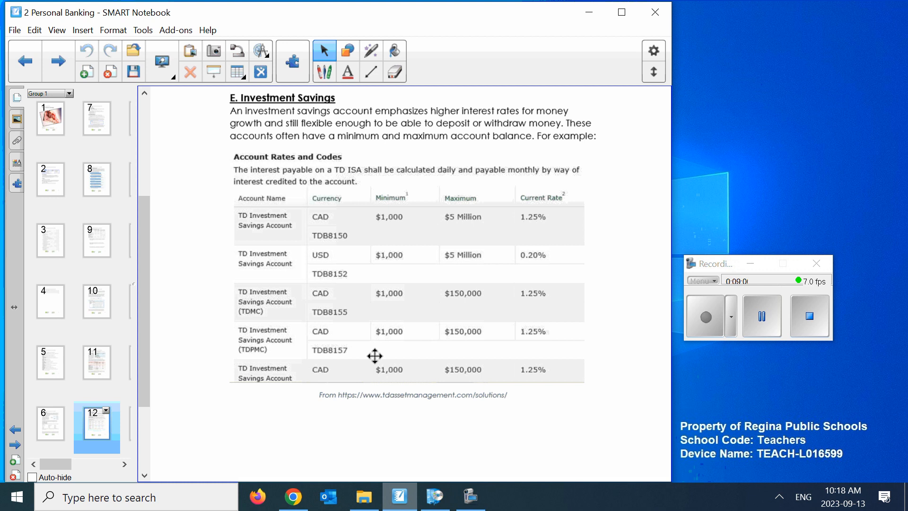
pyautogui.moveTo(230, 348)
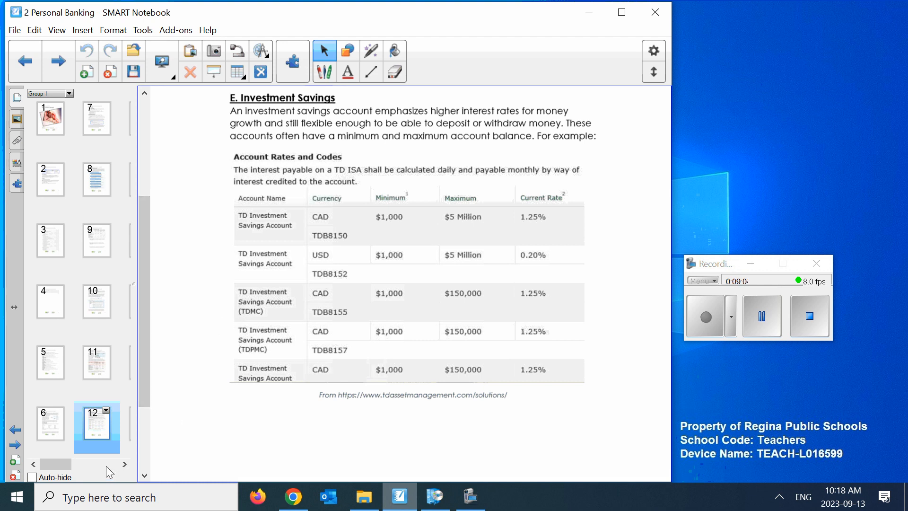
pyautogui.scroll(-3)
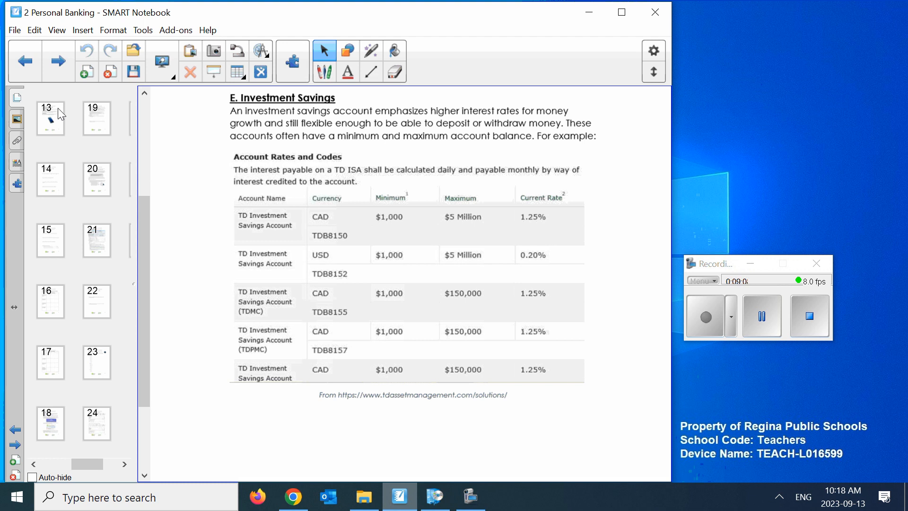
pyautogui.click(51, 119)
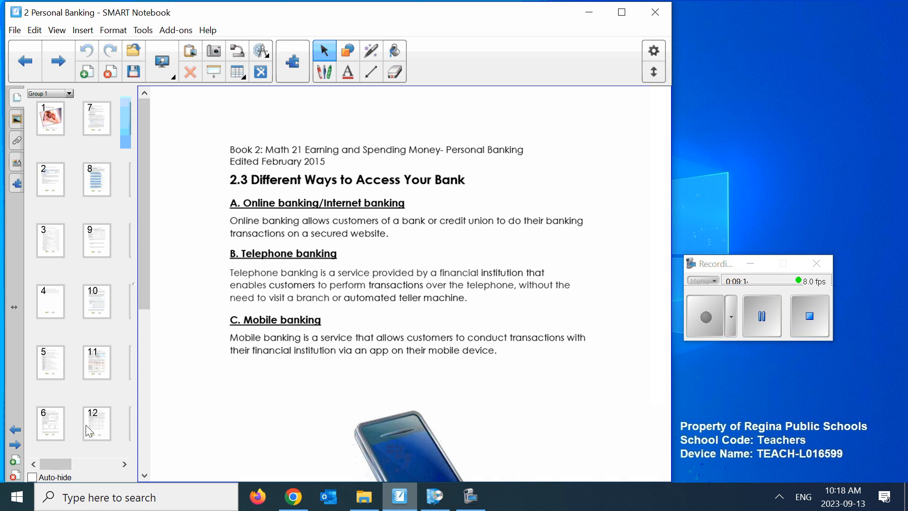
# Read page 13 down to the phone picture and school logos.
pyautogui.click(96, 423)
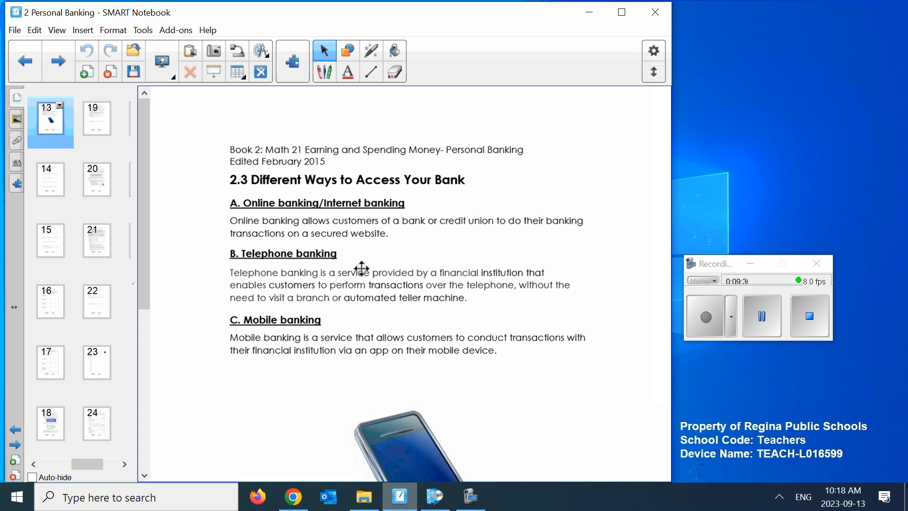
pyautogui.moveTo(402, 315)
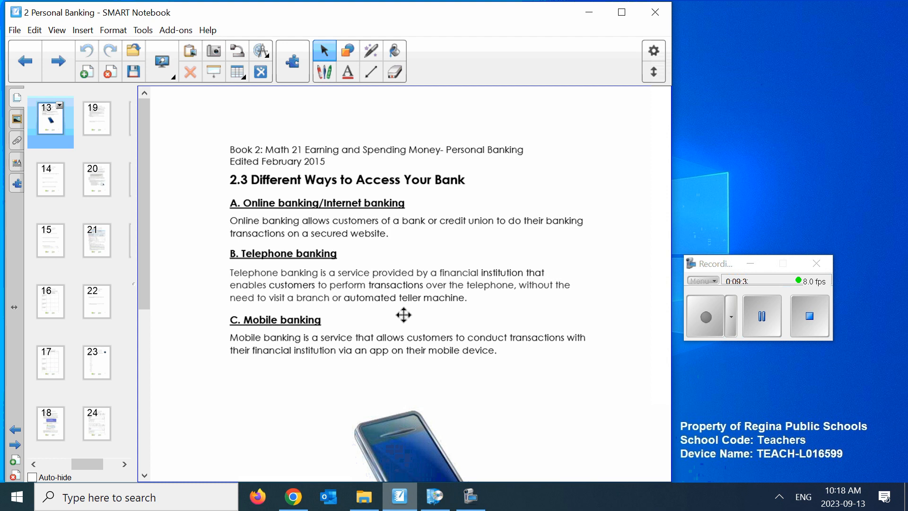
pyautogui.moveTo(370, 289)
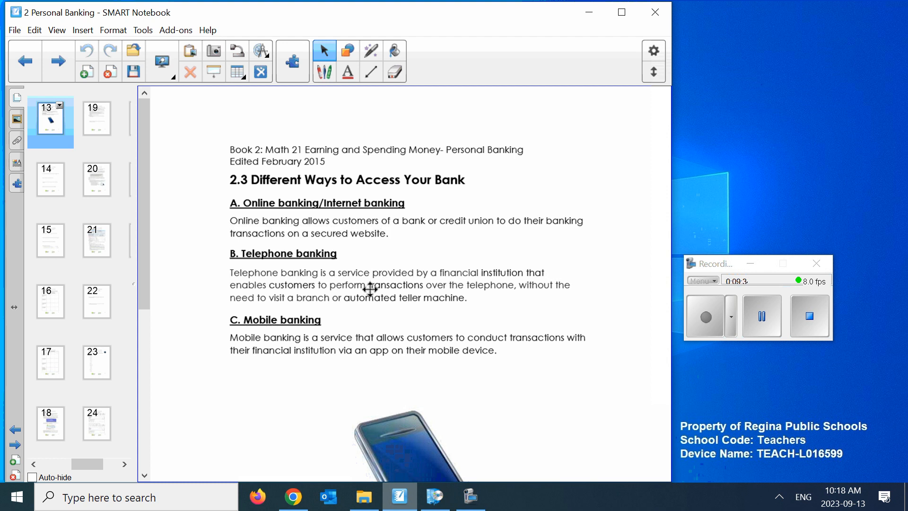
pyautogui.moveTo(462, 301)
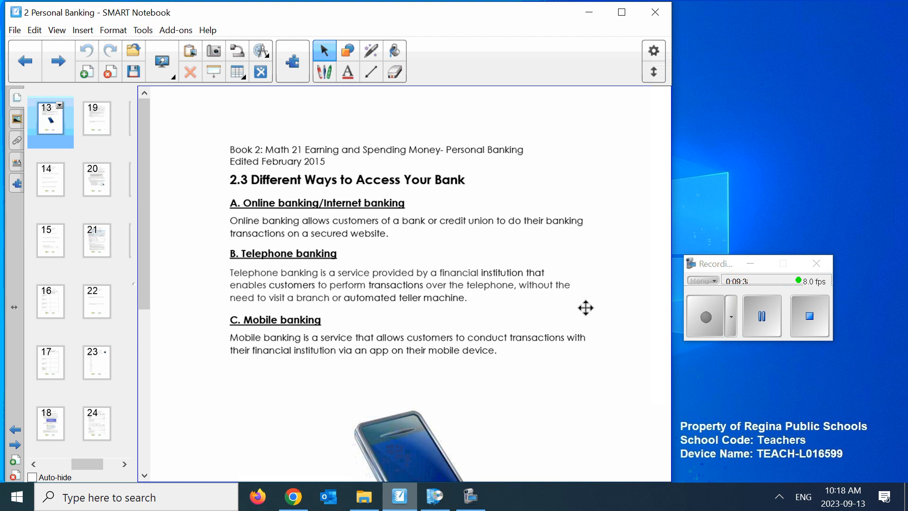
pyautogui.moveTo(505, 377)
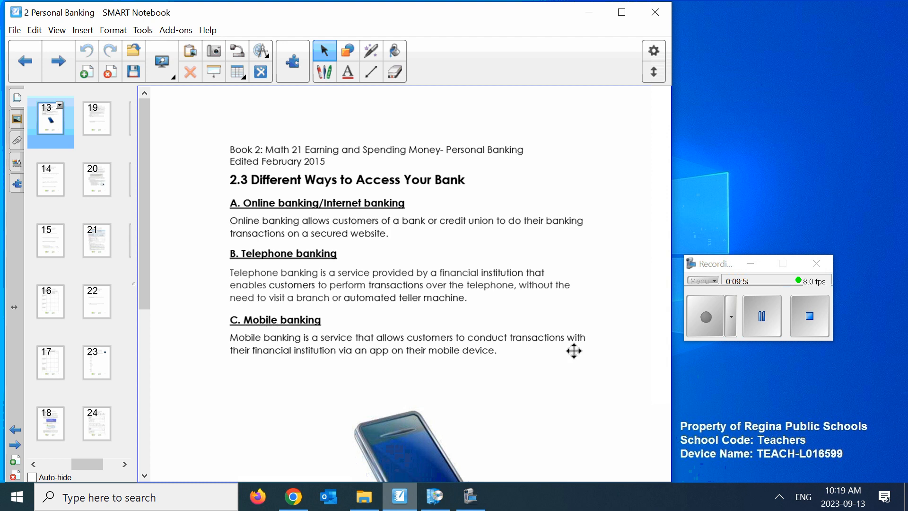
pyautogui.moveTo(225, 315)
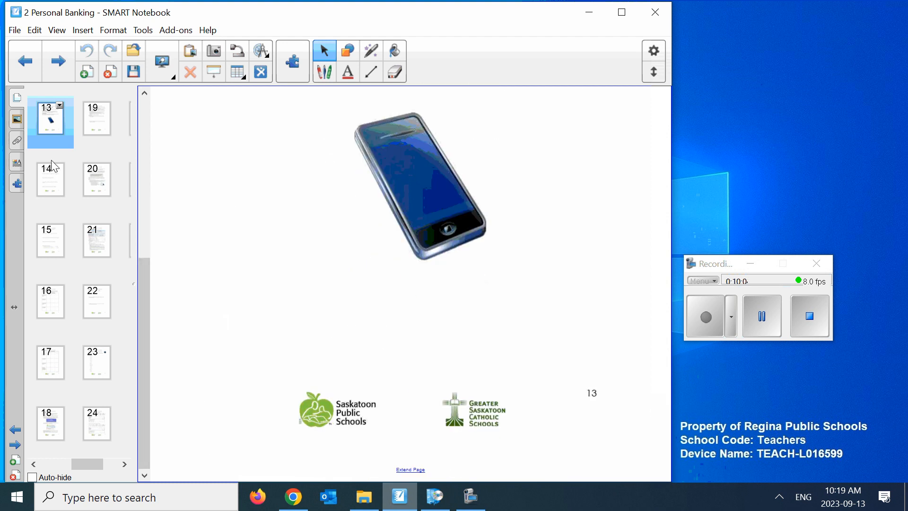
# Open page 14's Discuss the Ideas and scroll to question 5 on service fees.
pyautogui.click(50, 183)
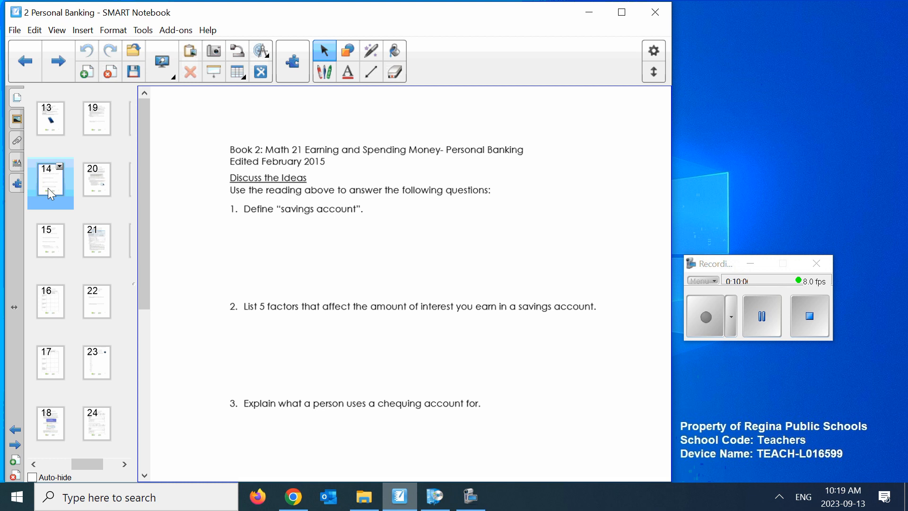
pyautogui.moveTo(431, 244)
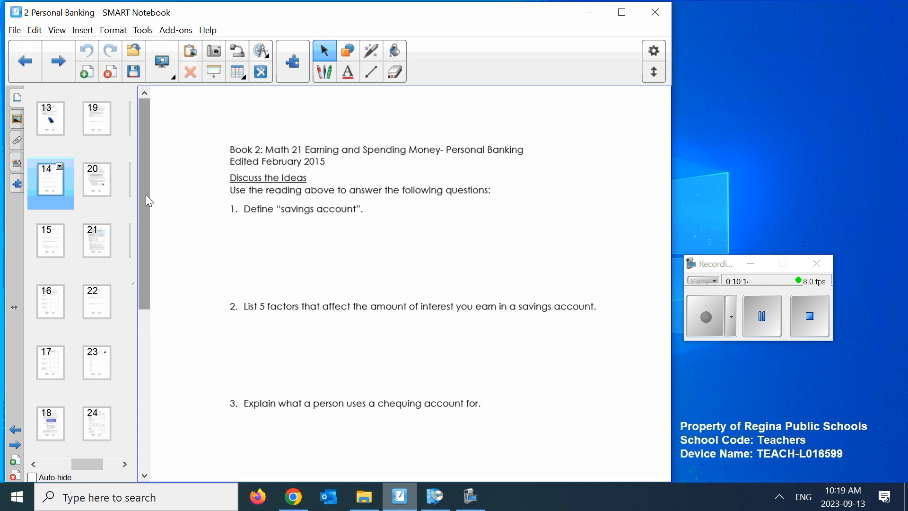
pyautogui.scroll(-3)
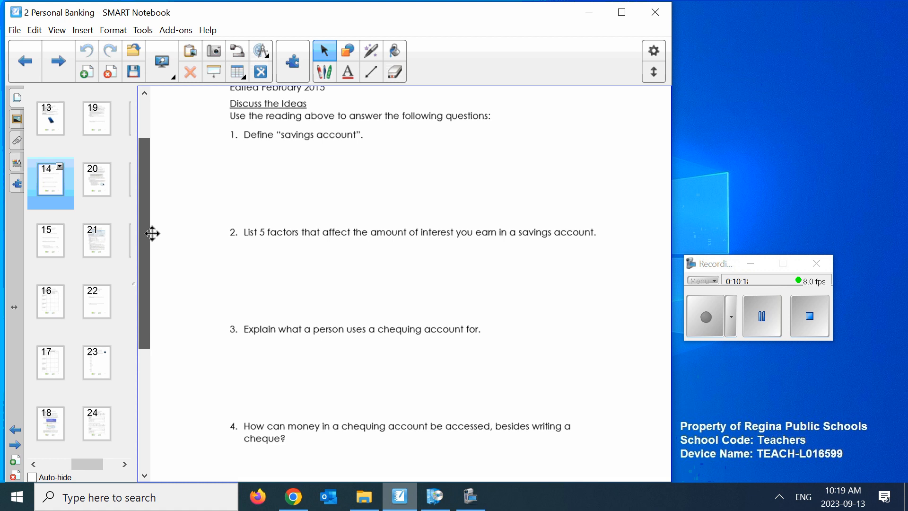
pyautogui.scroll(-3)
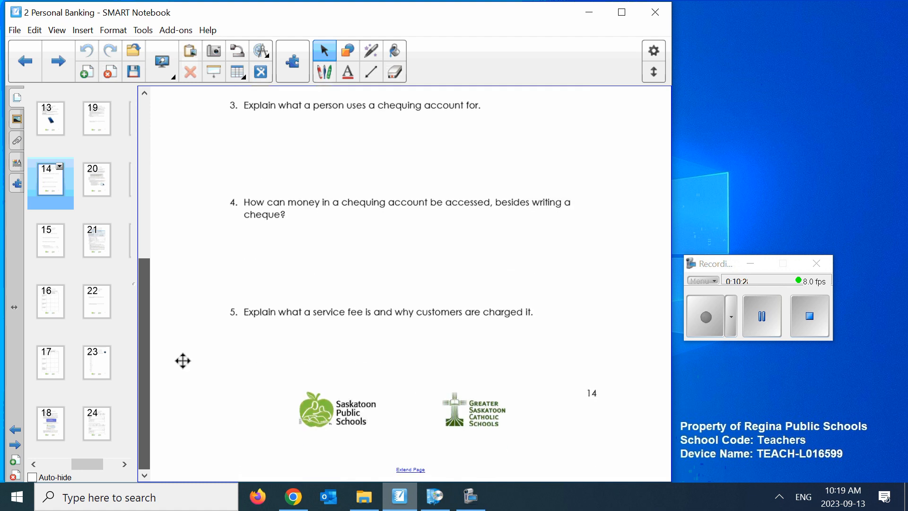
pyautogui.moveTo(546, 245)
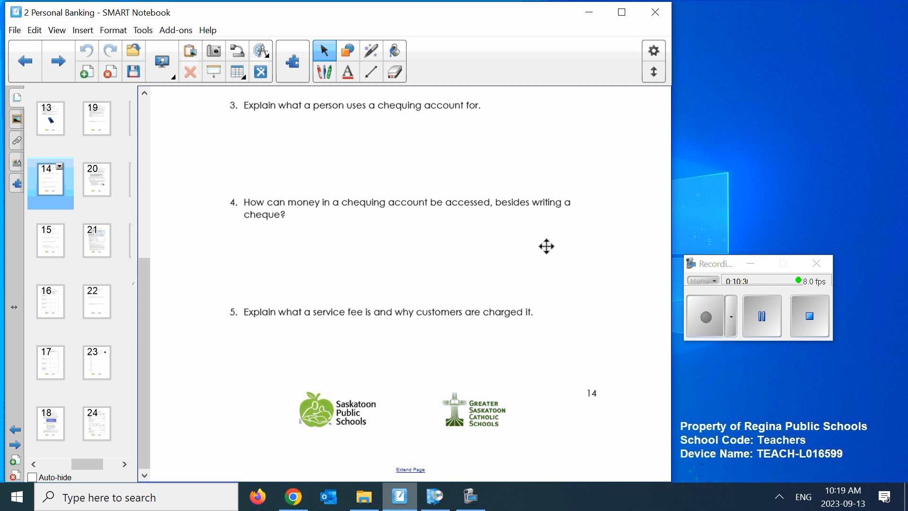
pyautogui.moveTo(469, 250)
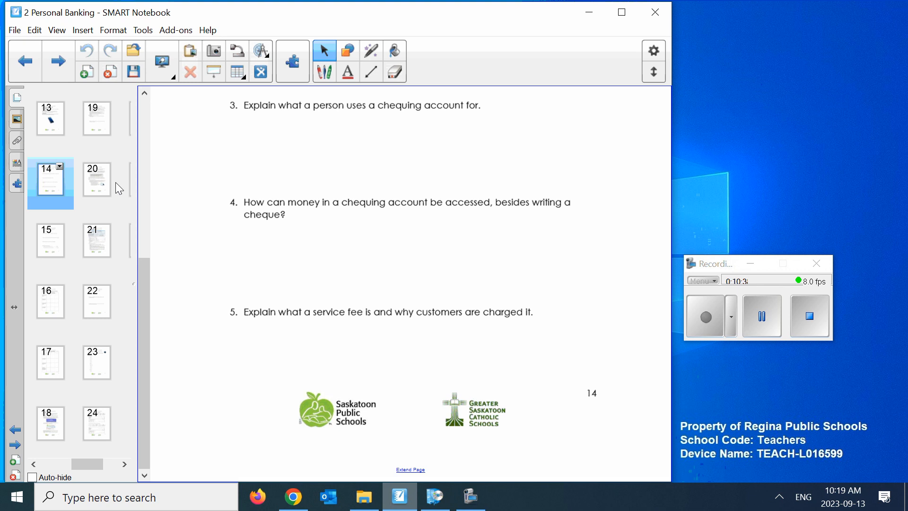
pyautogui.moveTo(510, 409)
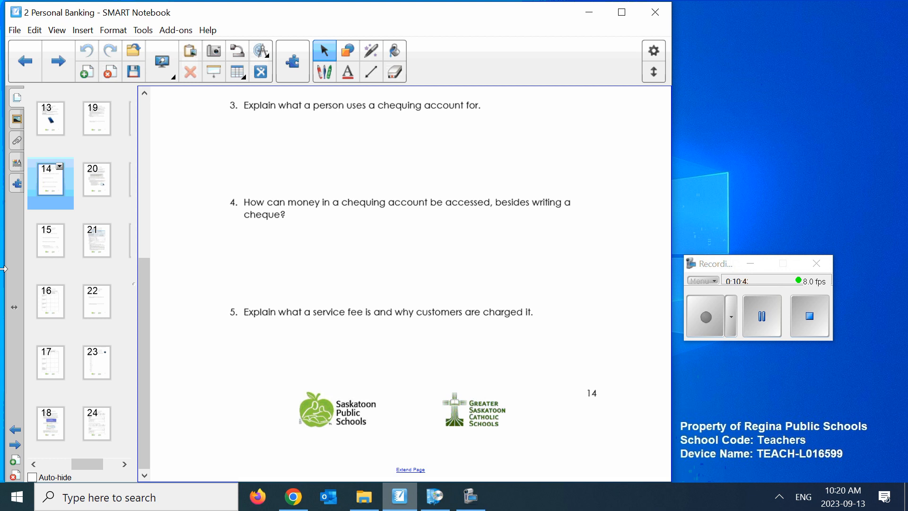
# Open page 15 and scroll to question 10 on choosing the best account type.
pyautogui.click(50, 240)
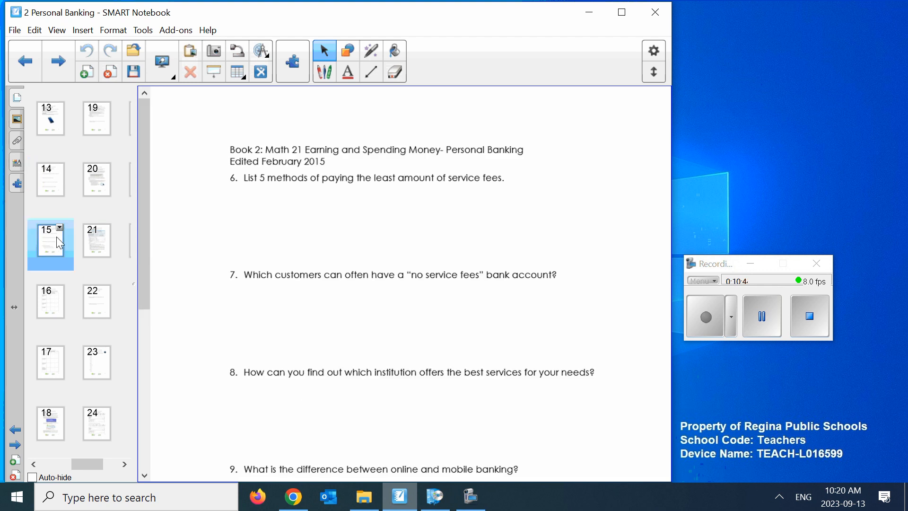
pyautogui.moveTo(194, 238)
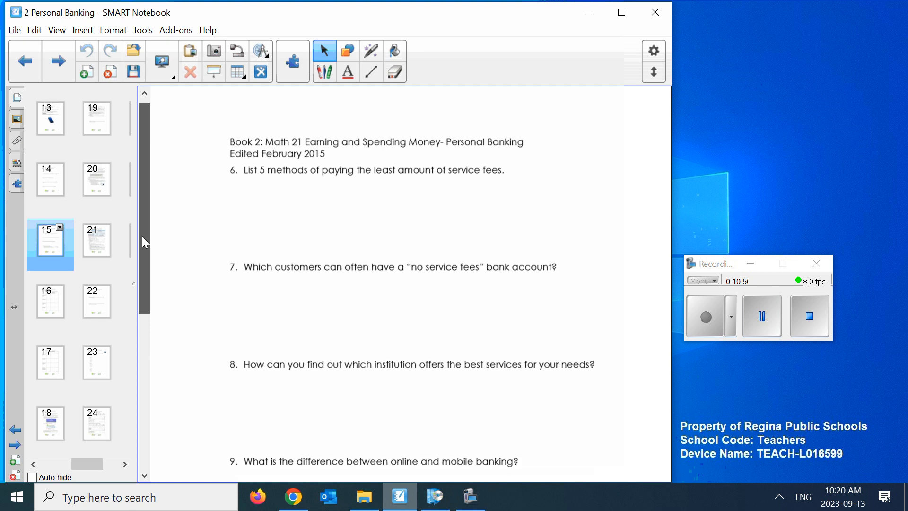
pyautogui.scroll(-3)
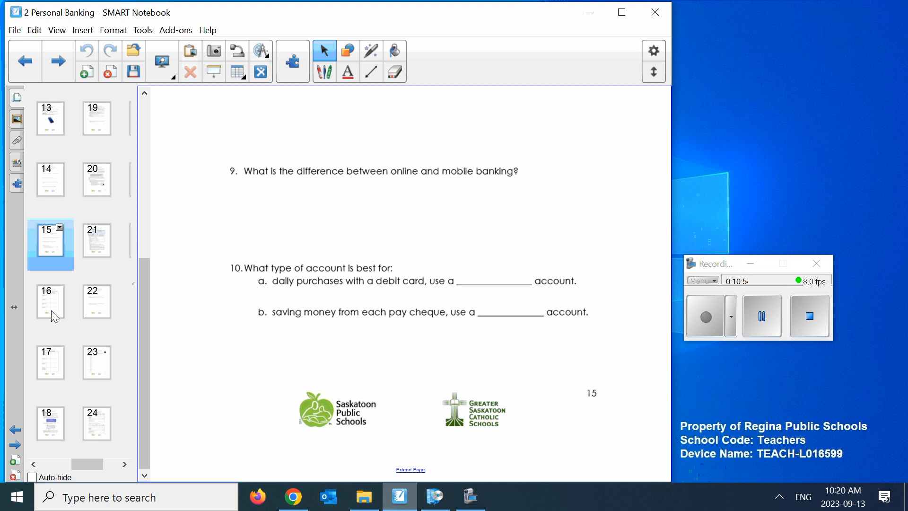
# Open page 16, the 'Show What You Know - Research' three-bank comparison chart.
pyautogui.click(50, 305)
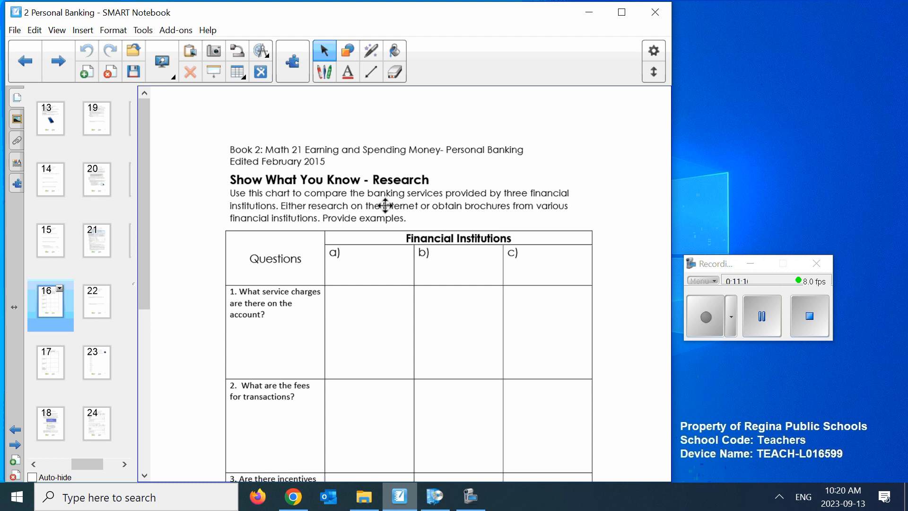
pyautogui.moveTo(404, 207)
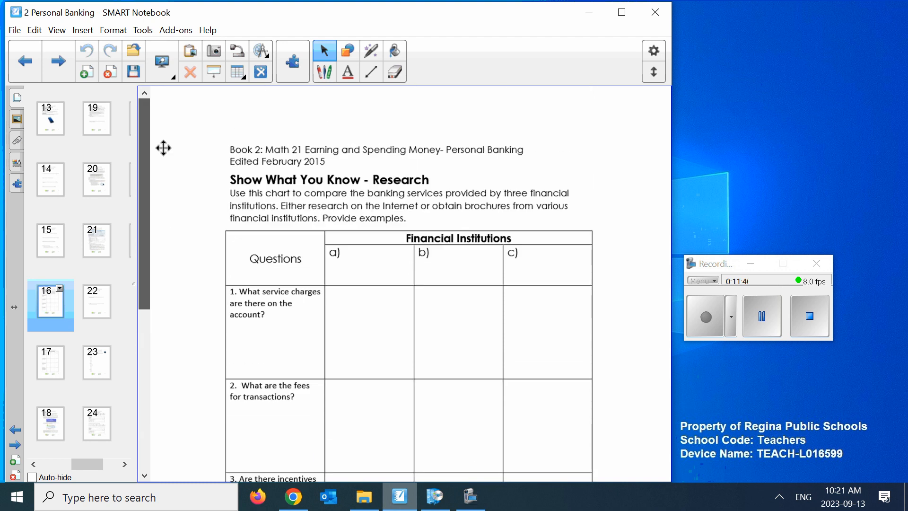
pyautogui.moveTo(55, 374)
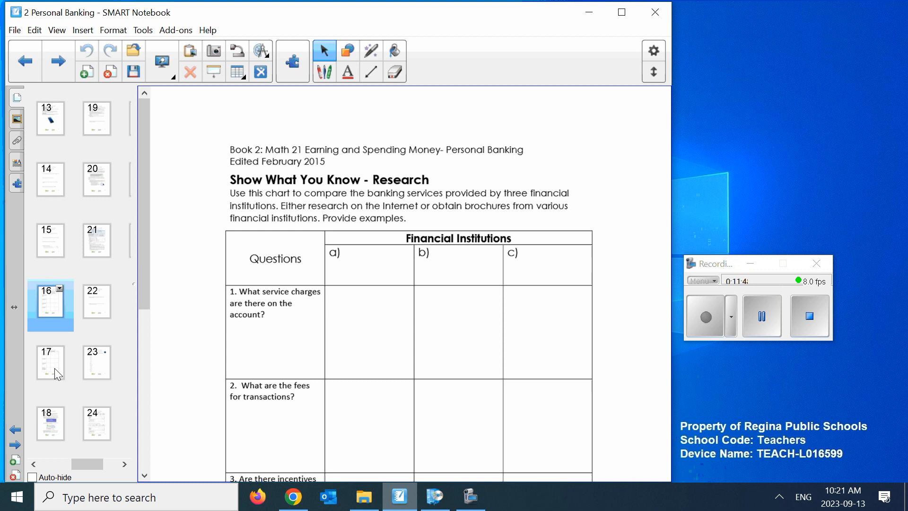
# Show page 17's chart continuation at question 8 and undo the accidental notebook change.
pyautogui.click(51, 362)
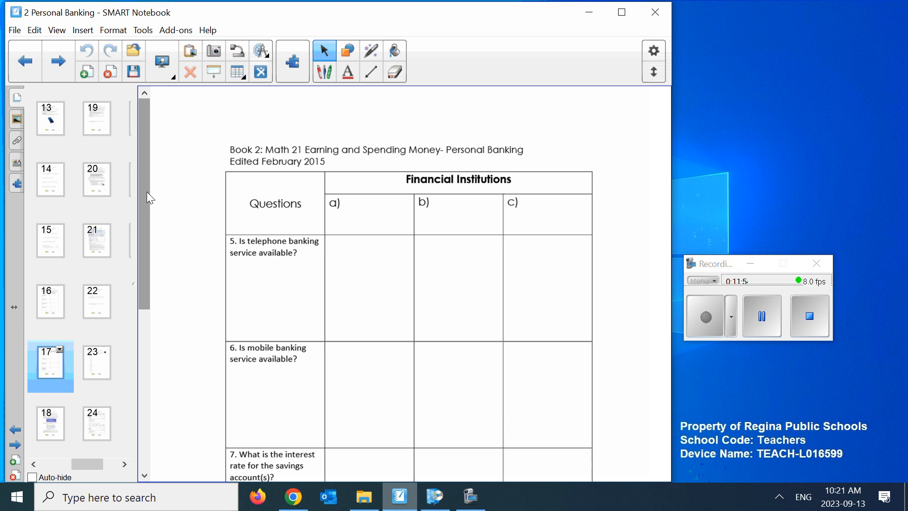
pyautogui.scroll(-3)
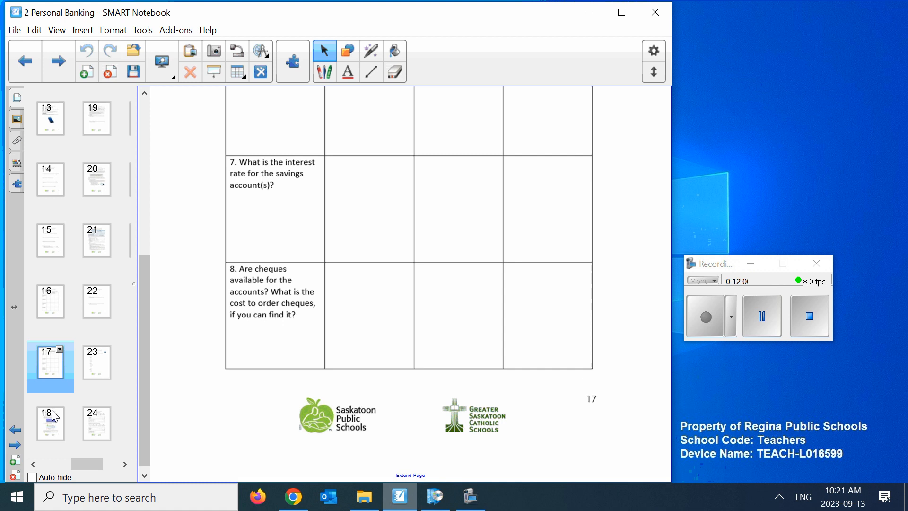
pyautogui.click(49, 427)
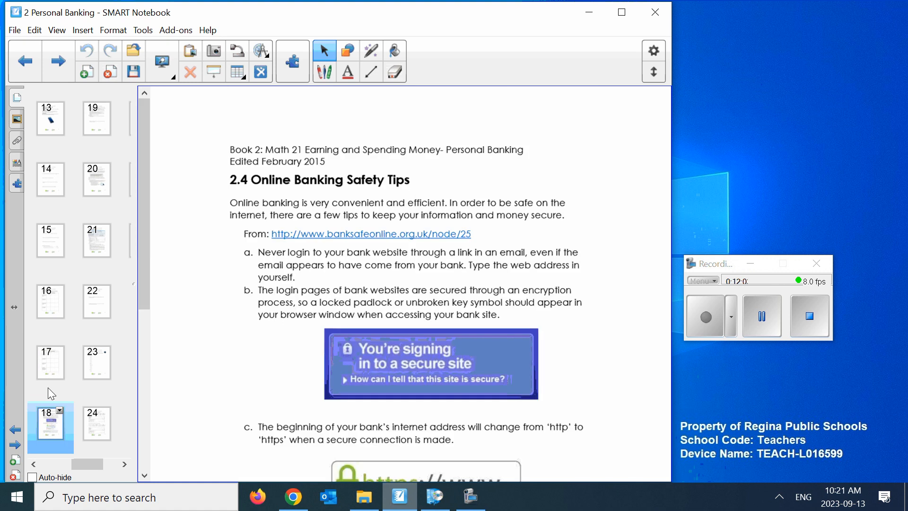
pyautogui.click(49, 366)
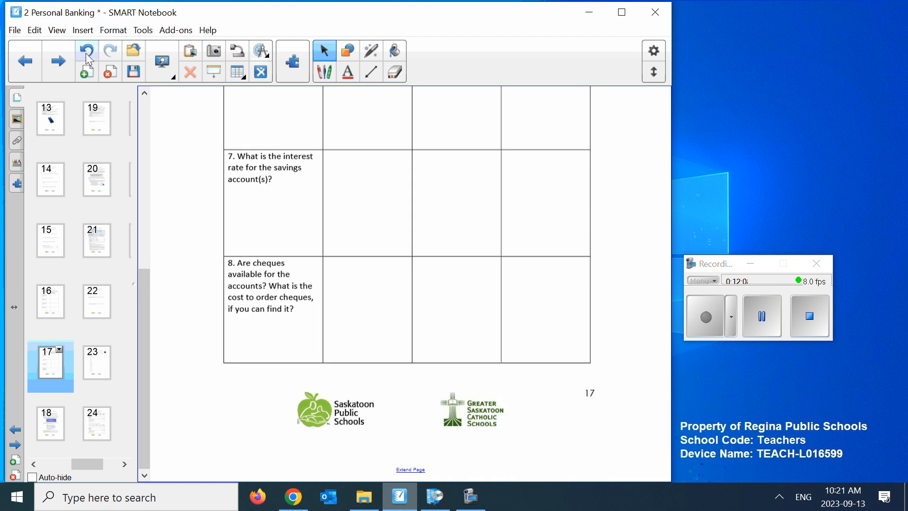
pyautogui.click(86, 51)
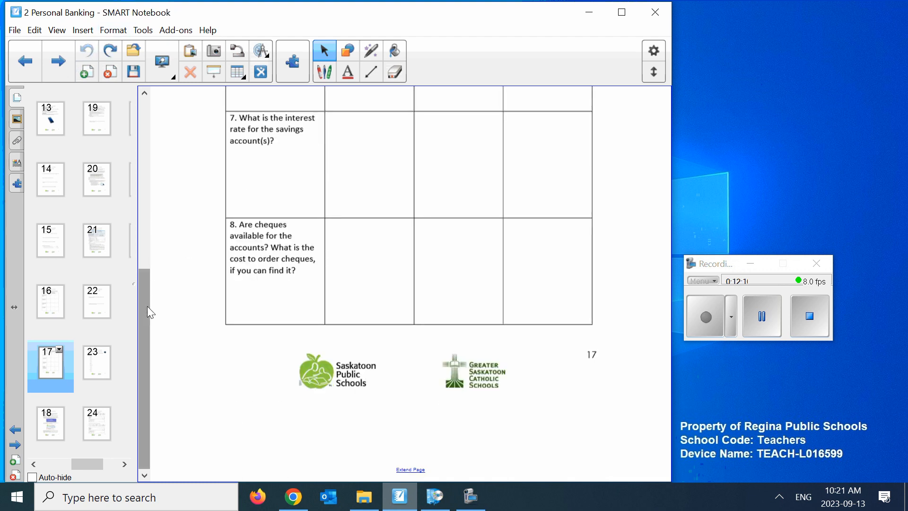